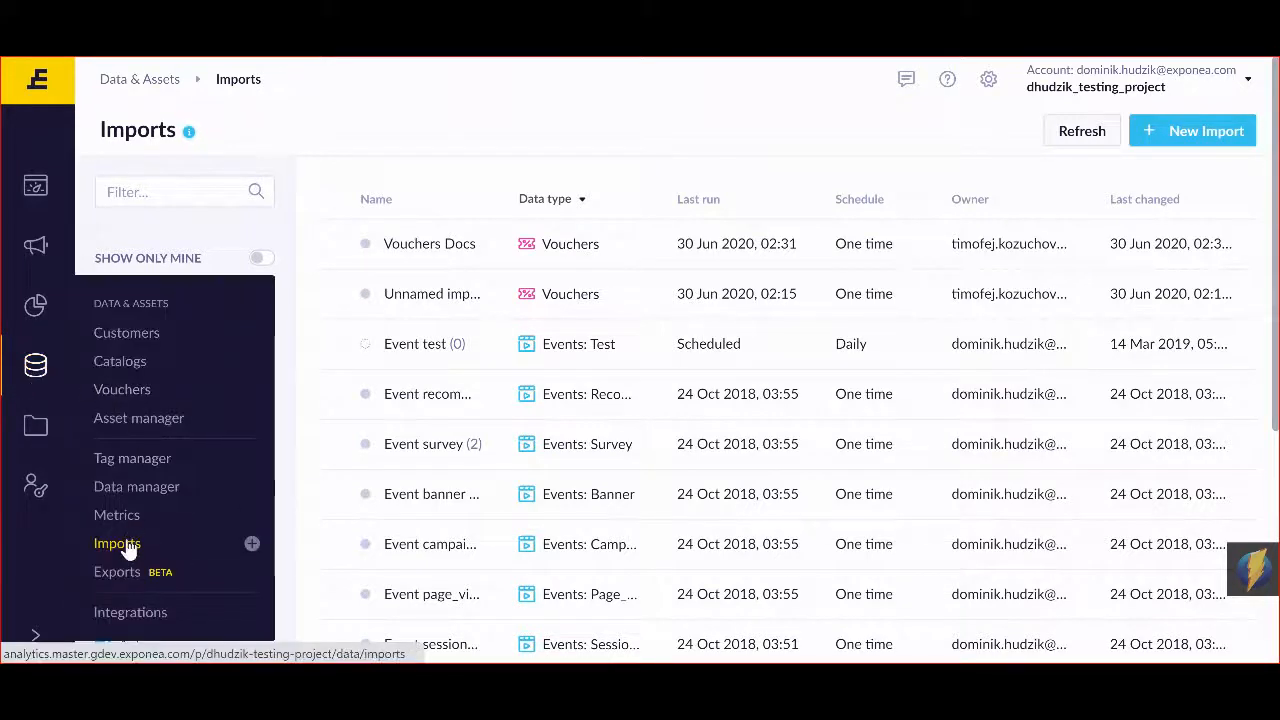
Step: Create a new import into the voucher group 'project' and proceed to the data source step
{"action": "left_click", "coordinate": [117, 543]}
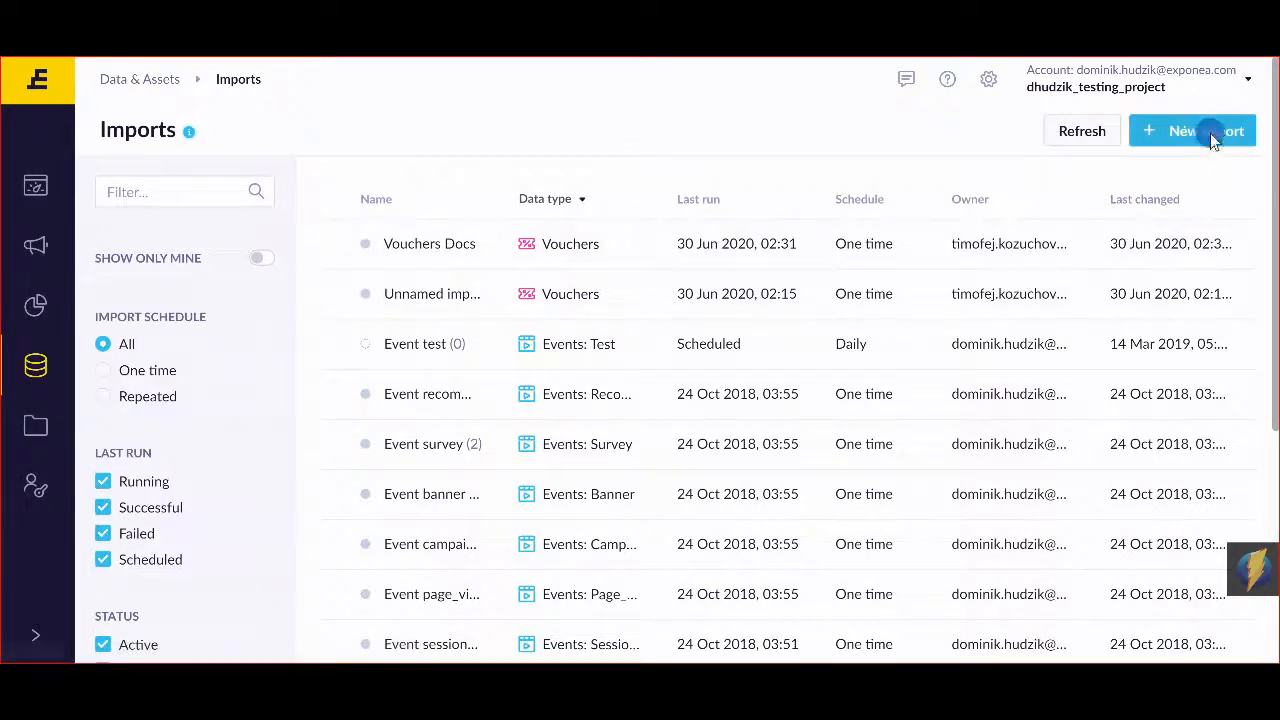
{"action": "left_click", "coordinate": [1192, 130]}
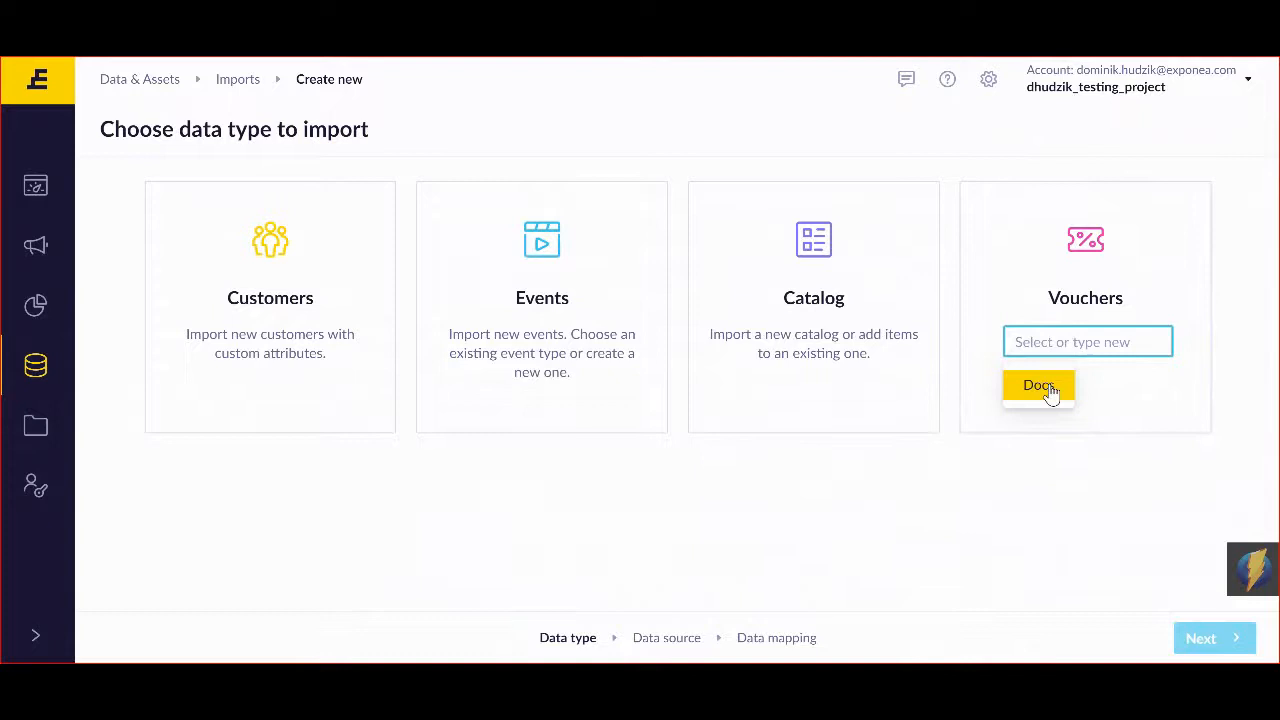
{"action": "left_click", "coordinate": [1087, 341]}
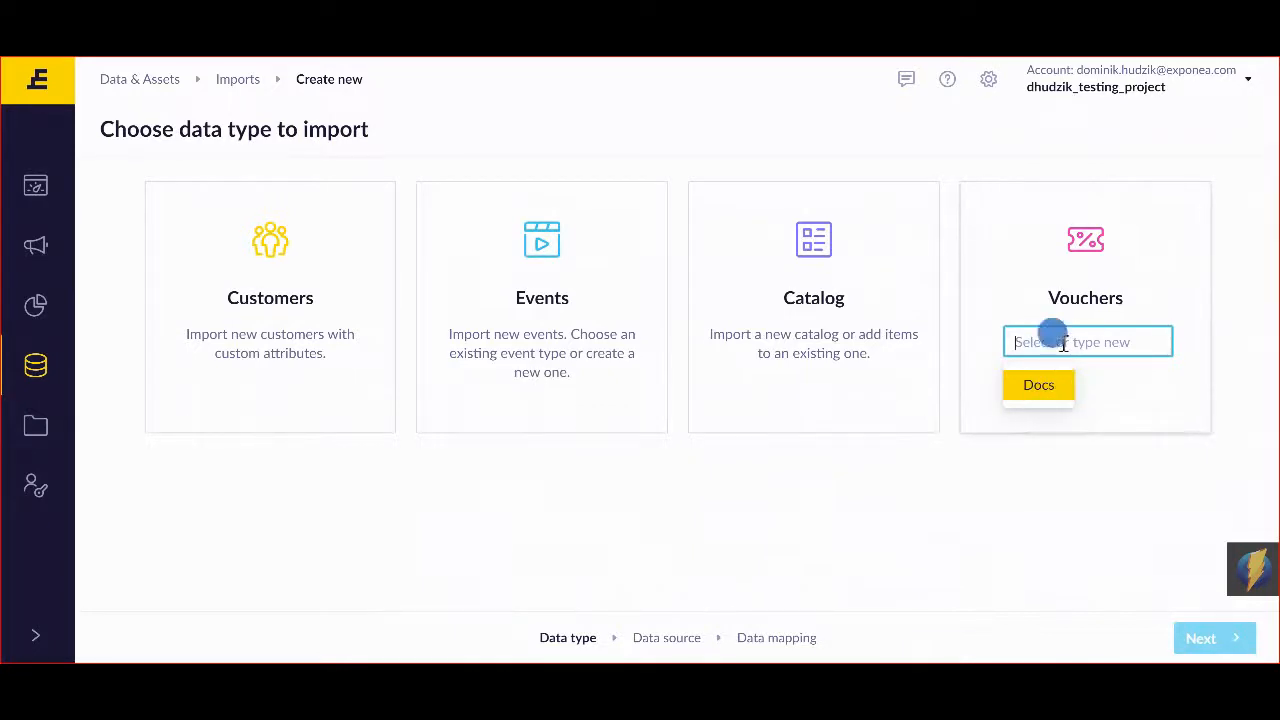
{"action": "type", "text": "project"}
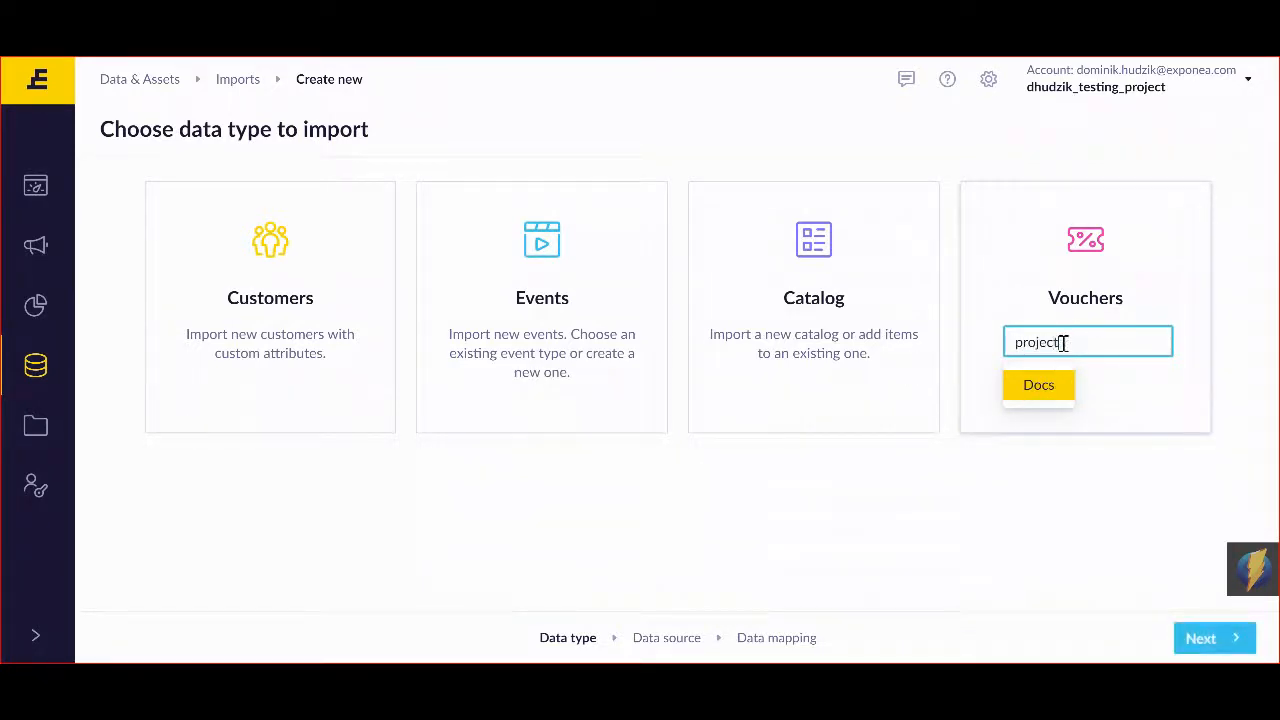
{"action": "left_click", "coordinate": [1214, 638]}
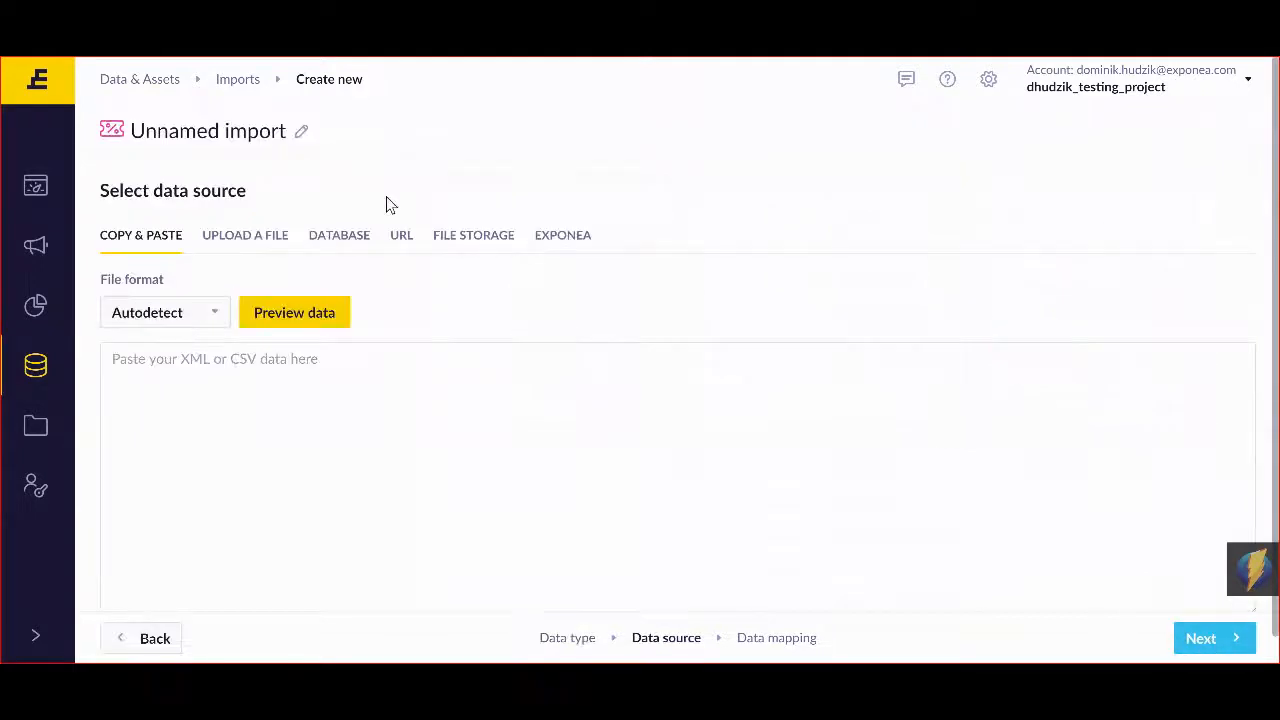
Step: Rename the import to 'Project 1' and upload Zošit1.csv, previewing its DISCOUNT codes
{"action": "double_click", "coordinate": [207, 131]}
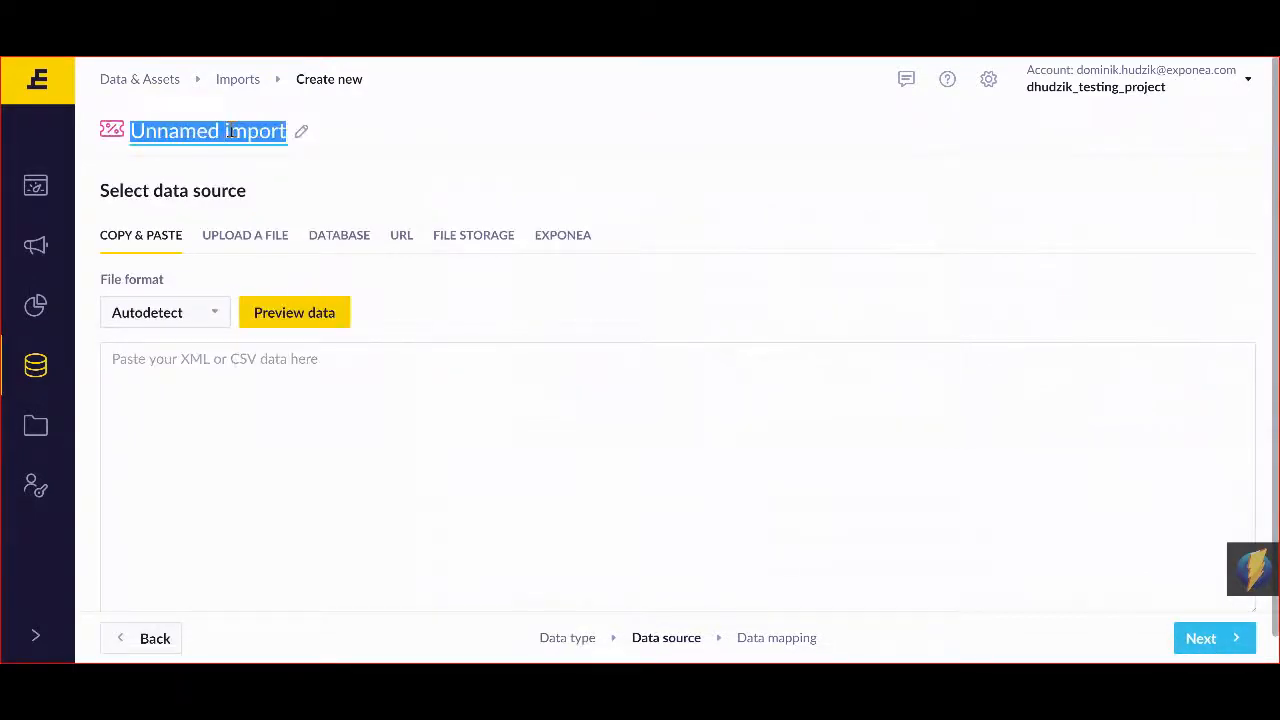
{"action": "type", "text": "Project 1"}
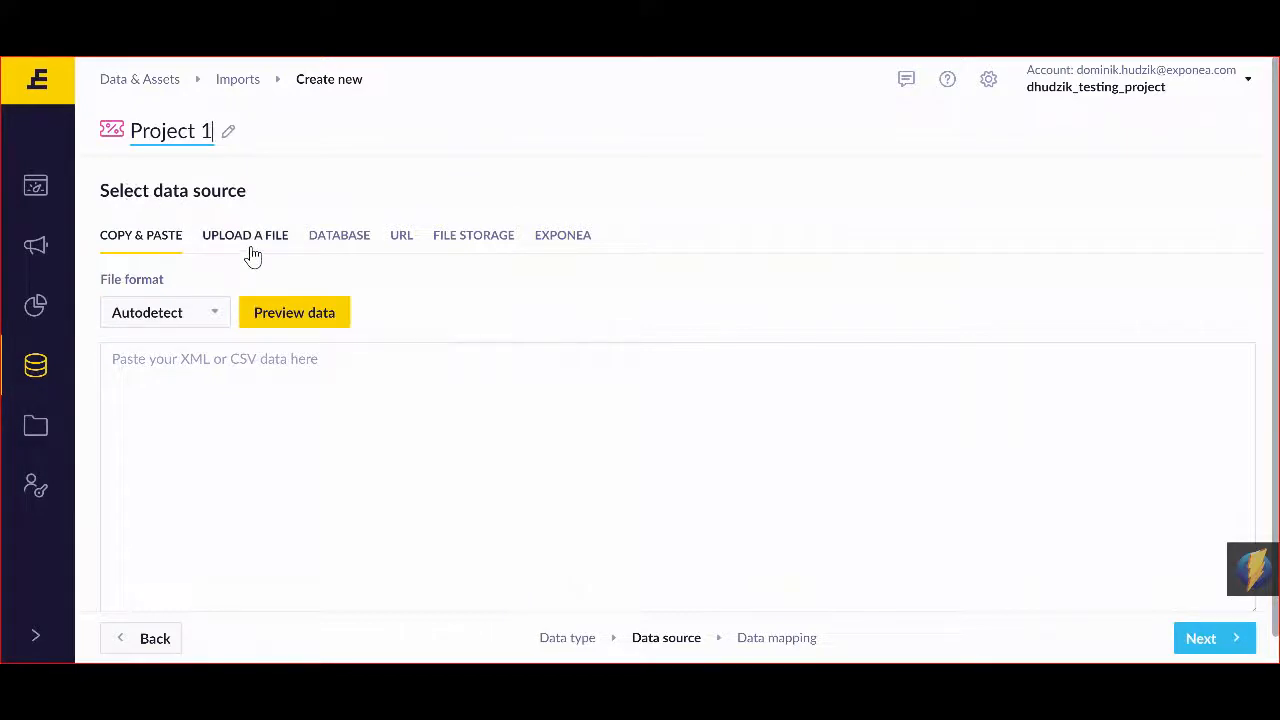
{"action": "left_click", "coordinate": [245, 235]}
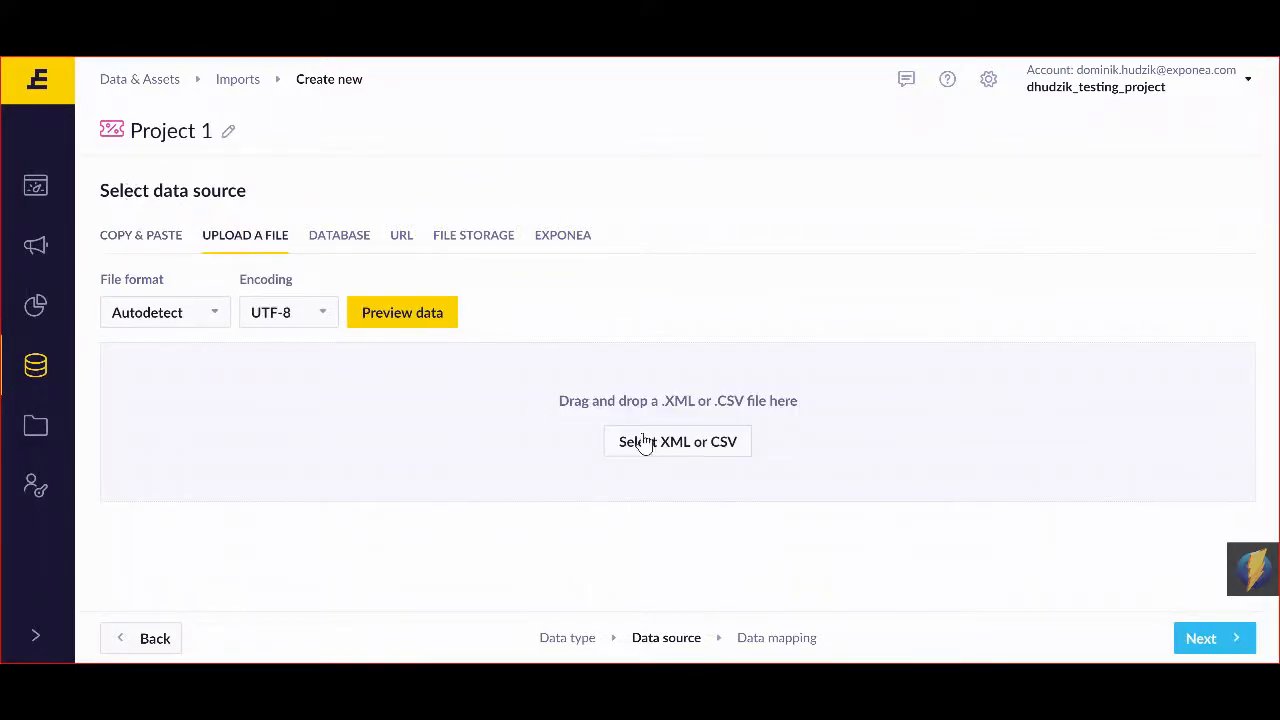
{"action": "left_click", "coordinate": [677, 441]}
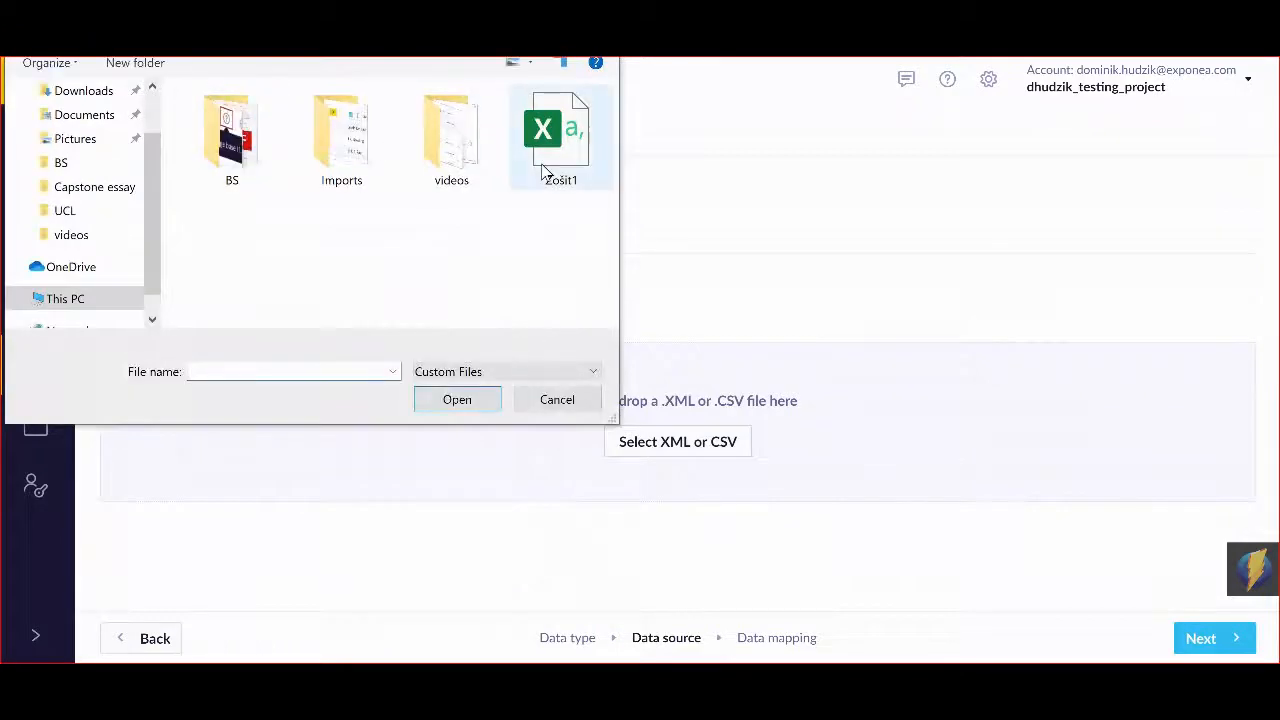
{"action": "left_click", "coordinate": [457, 399]}
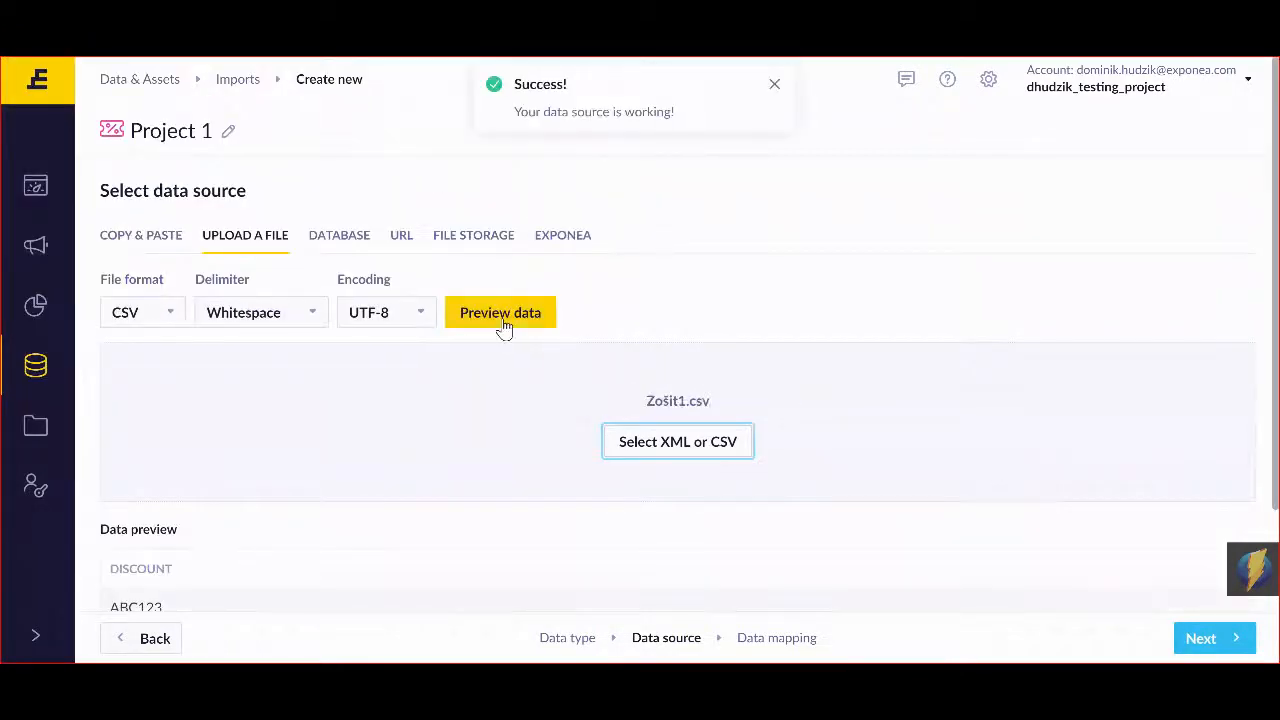
{"action": "scroll", "scroll_direction": "down", "scroll_amount": 3}
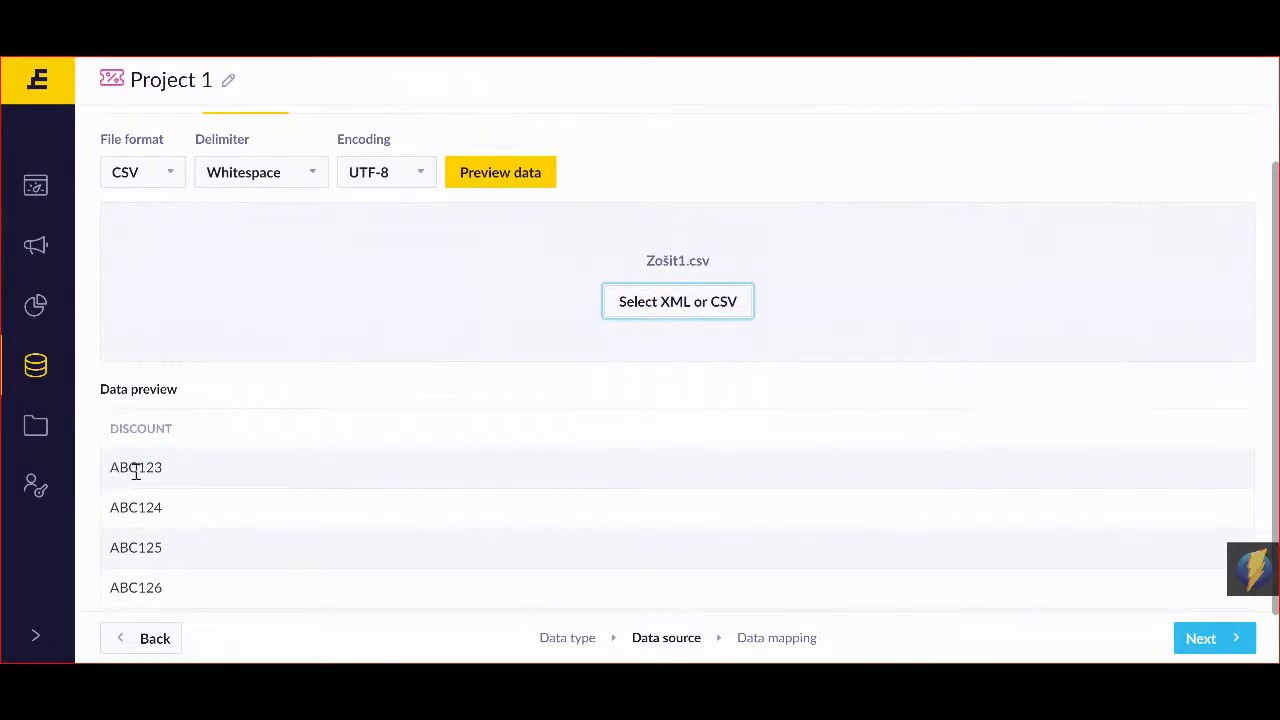
{"action": "scroll", "scroll_direction": "down", "scroll_amount": 3}
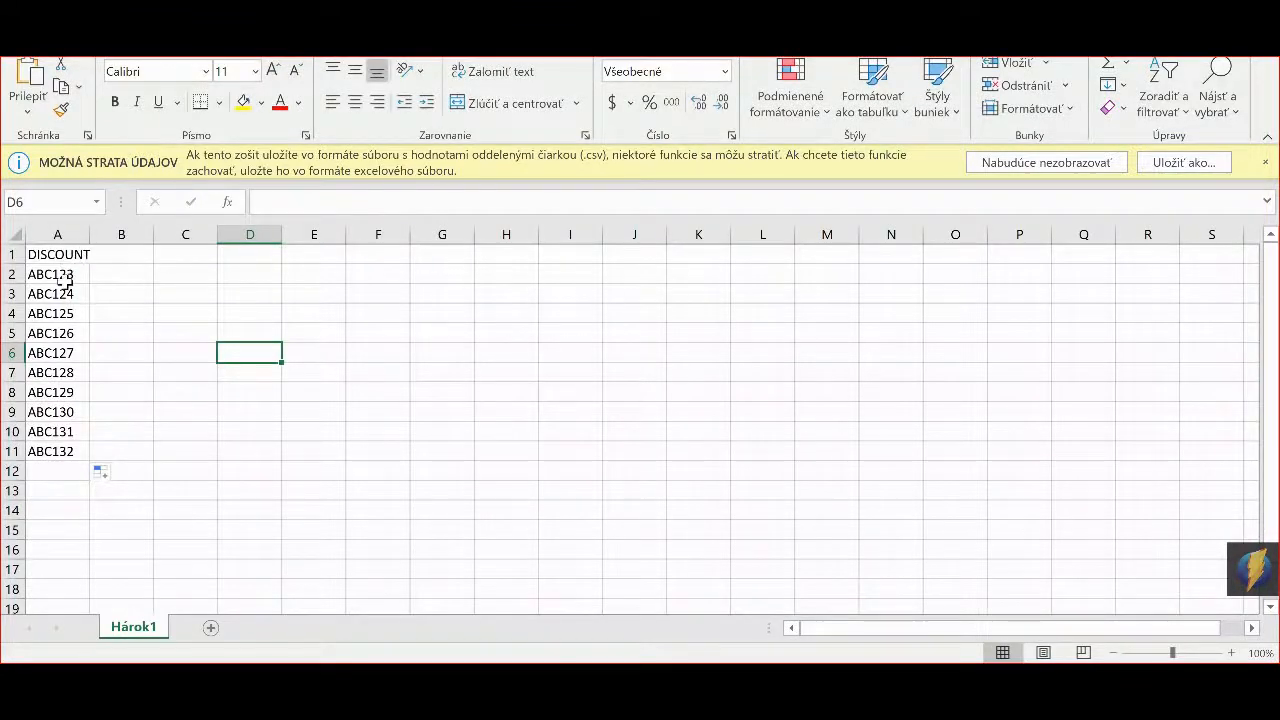
{"action": "left_click_drag", "start_coordinate": [57, 274], "coordinate": [57, 451]}
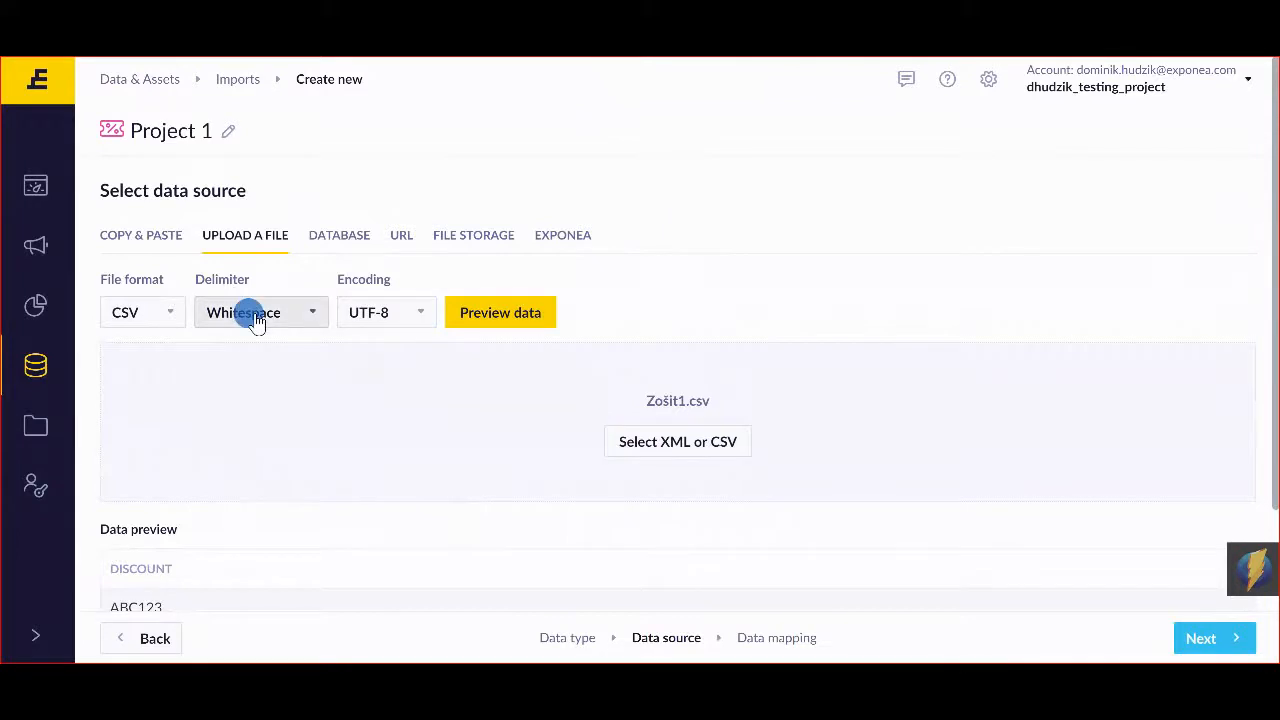
Step: Set the CSV delimiter, then map the code attribute to the DISCOUNT column
{"action": "left_click", "coordinate": [260, 312]}
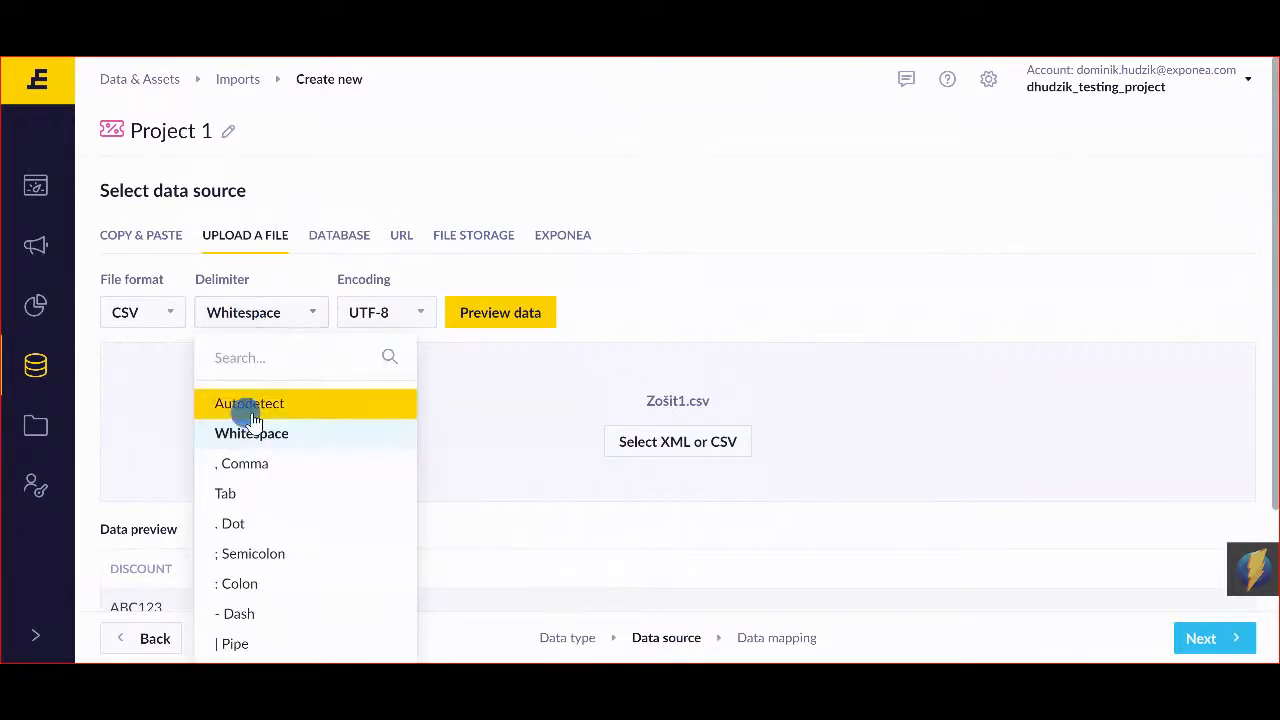
{"action": "left_click", "coordinate": [500, 312]}
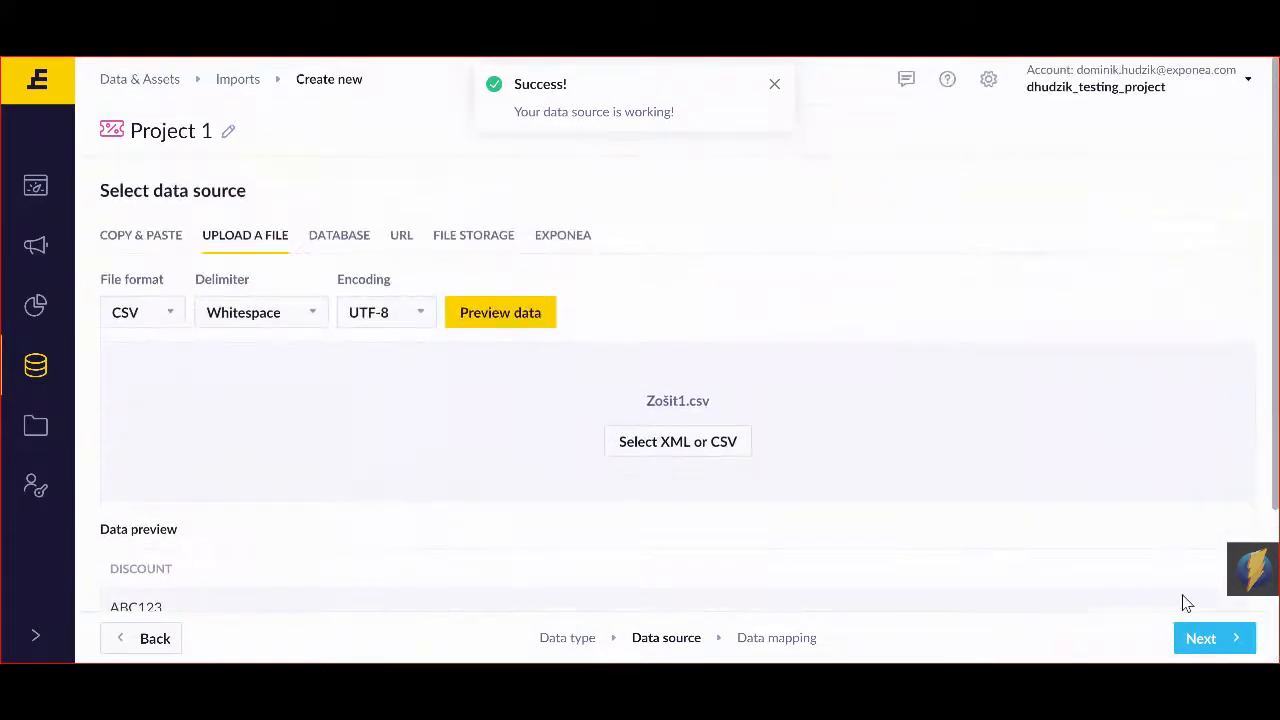
{"action": "left_click", "coordinate": [1200, 638]}
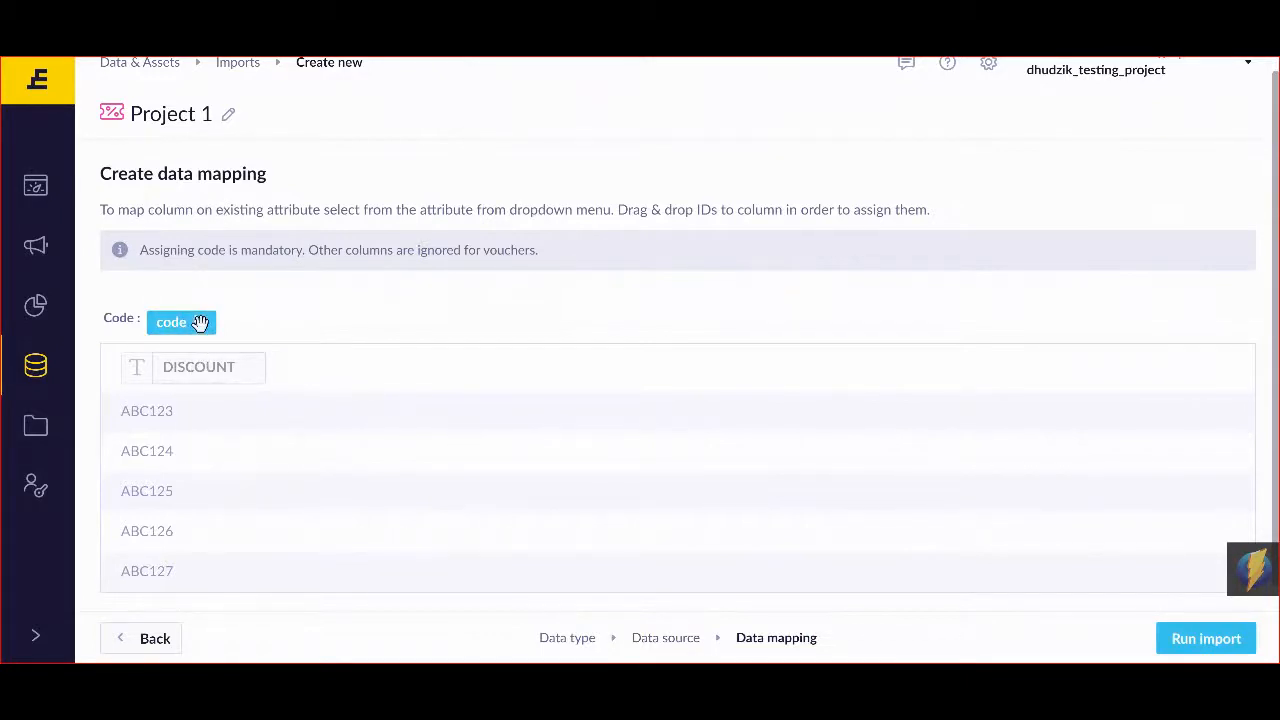
{"action": "left_click_drag", "start_coordinate": [183, 322], "coordinate": [215, 366]}
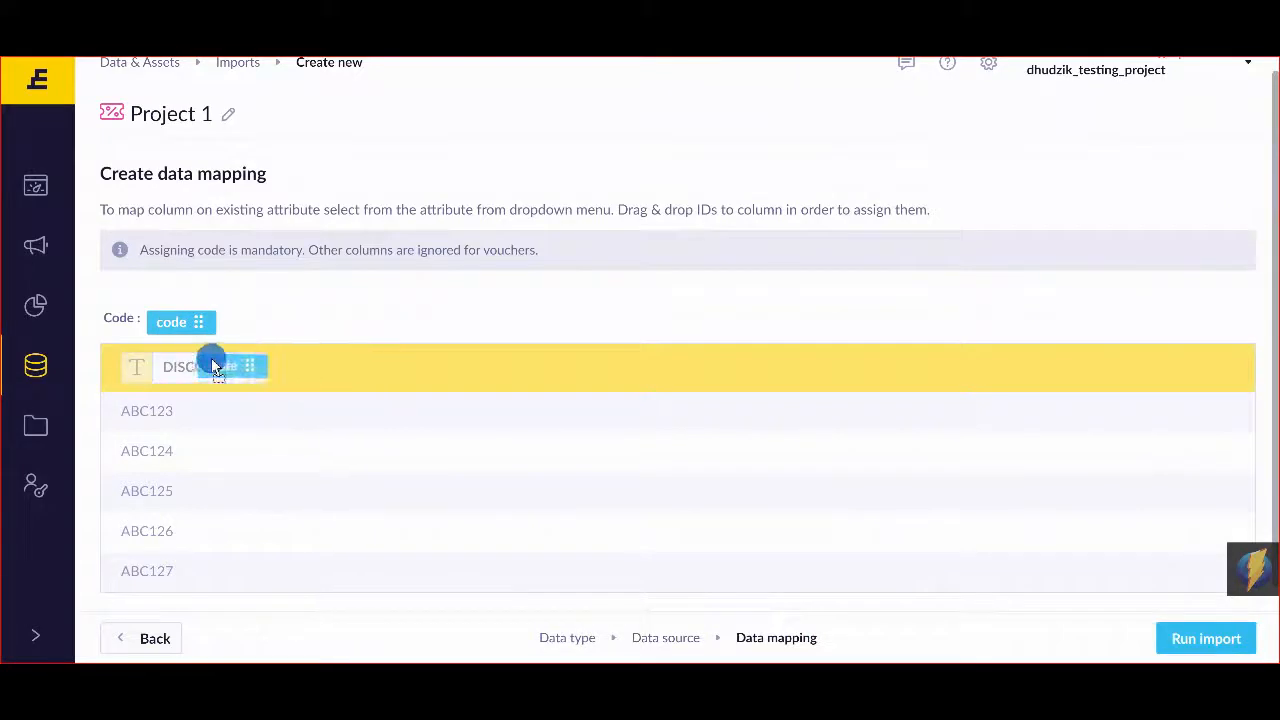
{"action": "left_click_drag", "start_coordinate": [210, 366], "coordinate": [360, 368]}
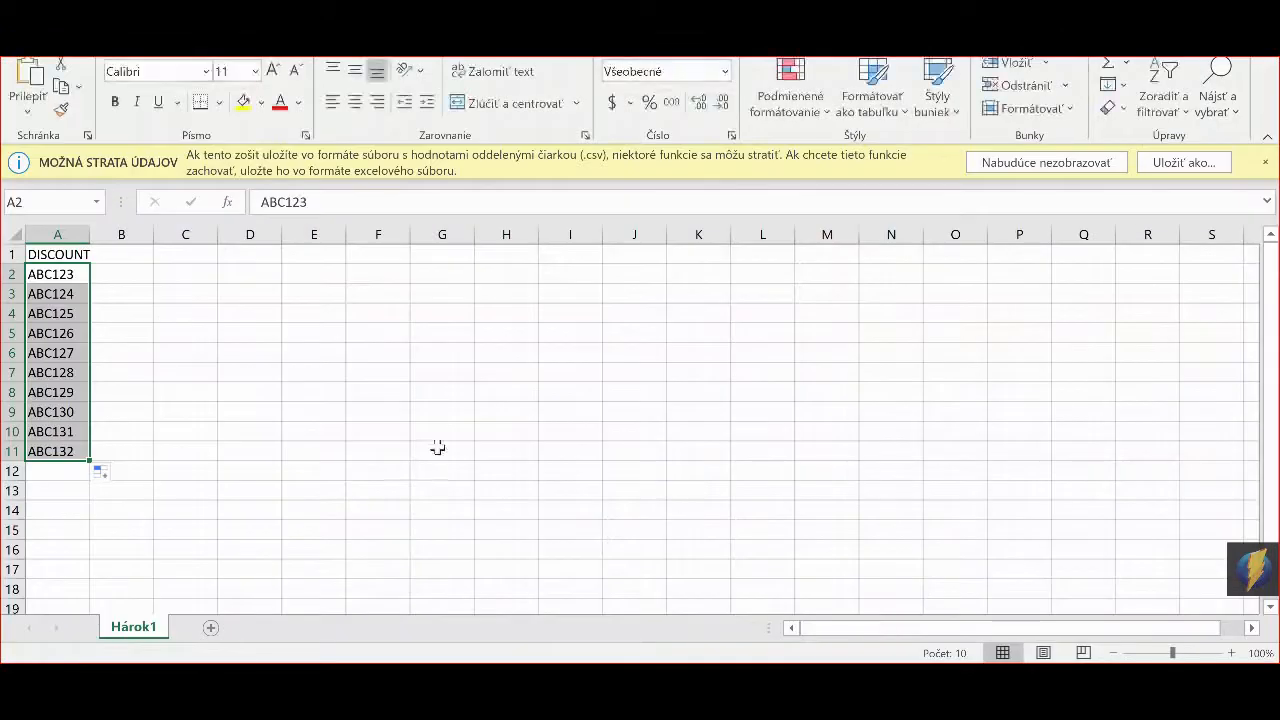
{"action": "left_click", "coordinate": [57, 254]}
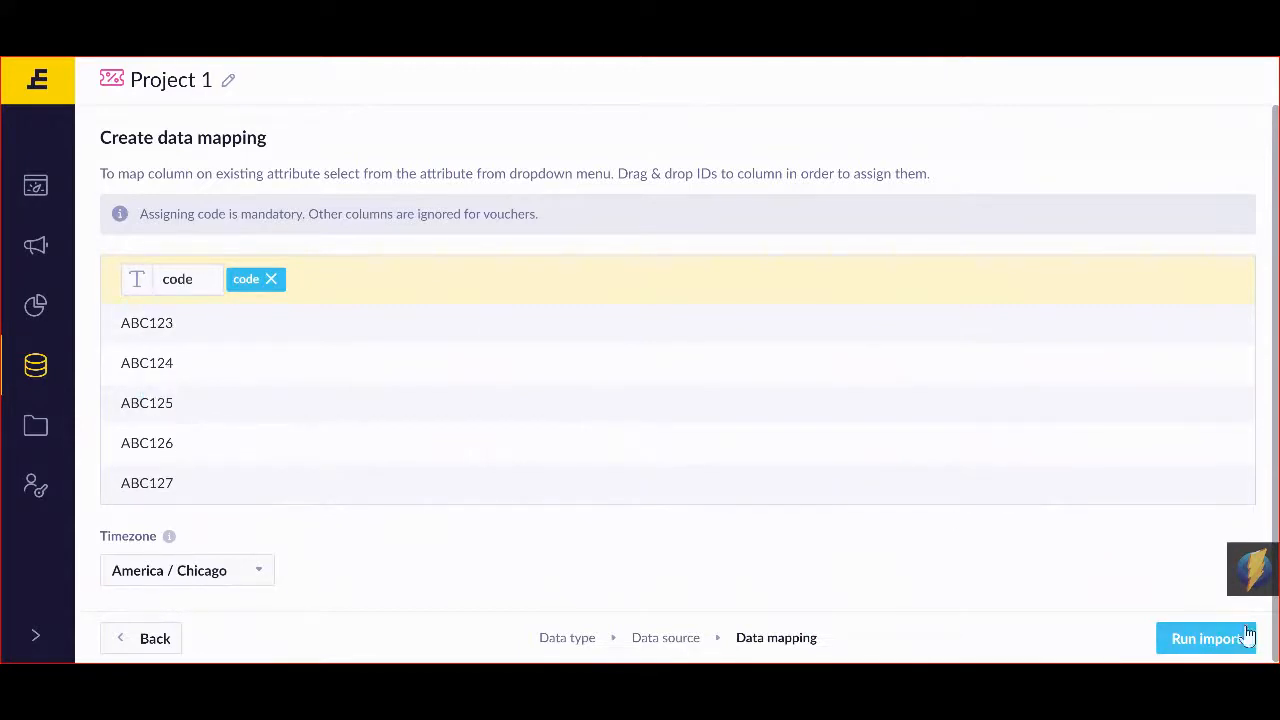
Step: Launch the Project 1 voucher import so it runs in the imports list
{"action": "left_click", "coordinate": [1206, 638]}
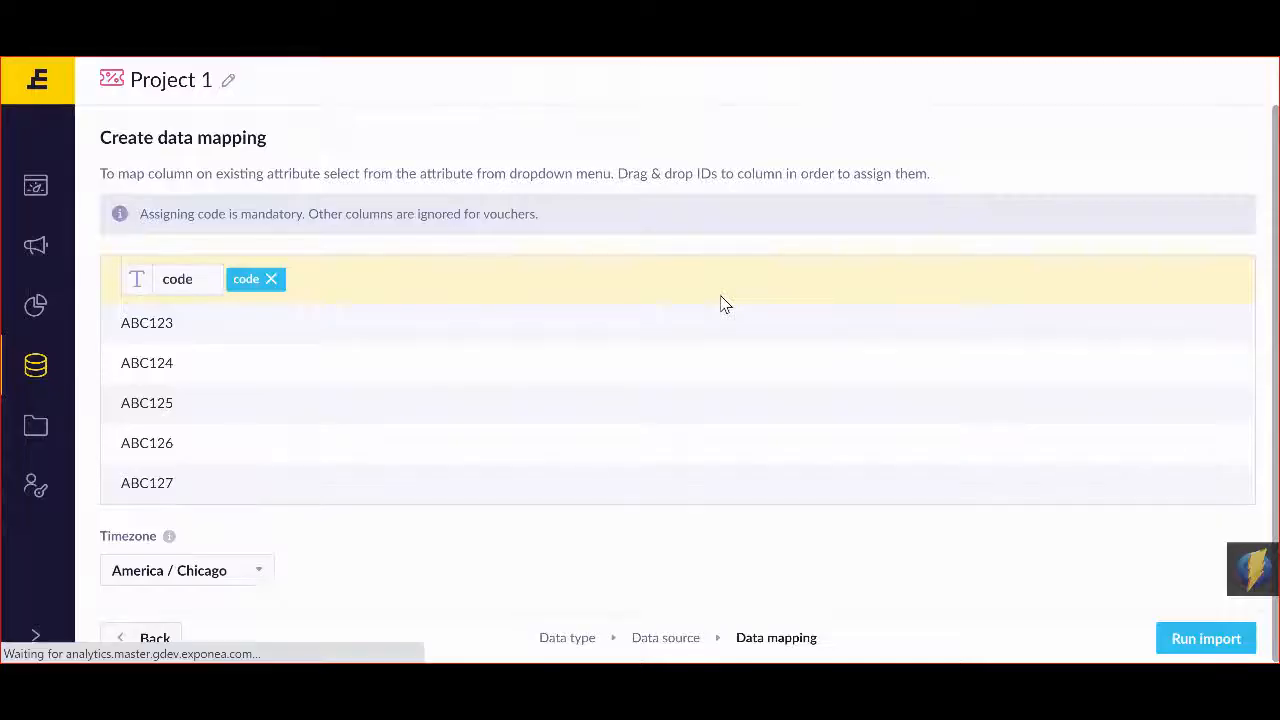
{"action": "left_click", "coordinate": [1205, 638]}
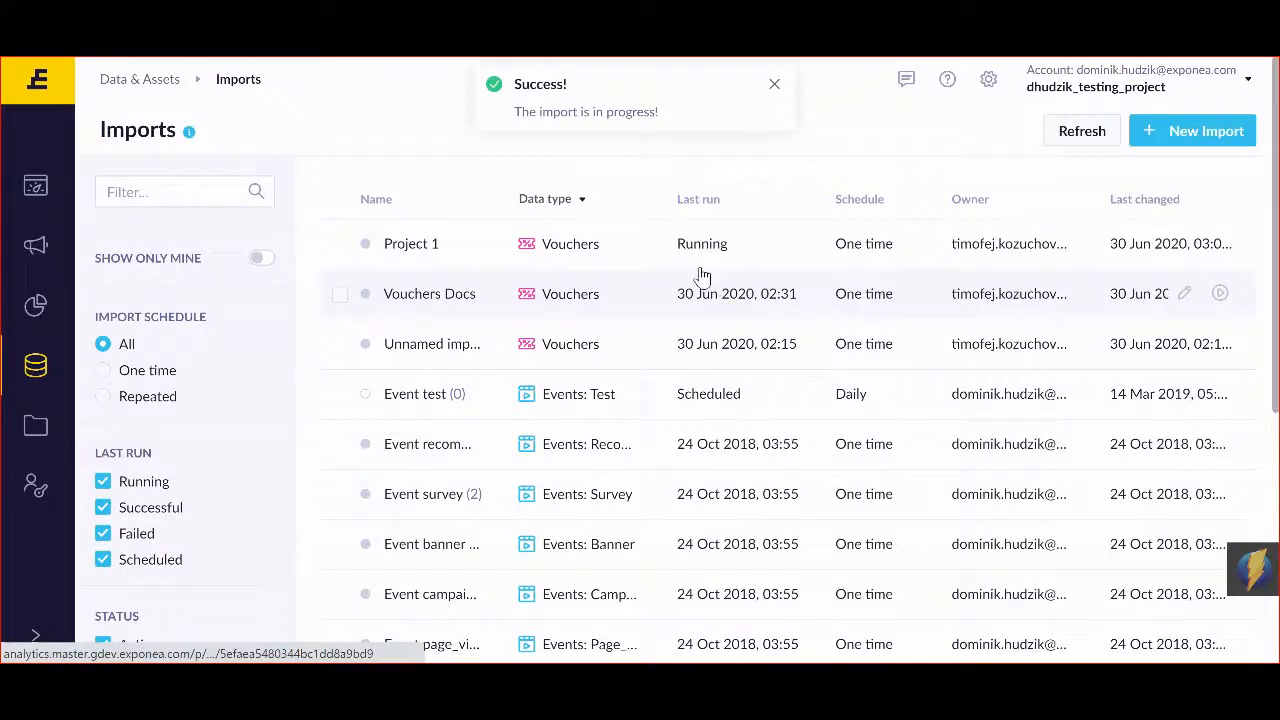
{"action": "left_click", "coordinate": [774, 84]}
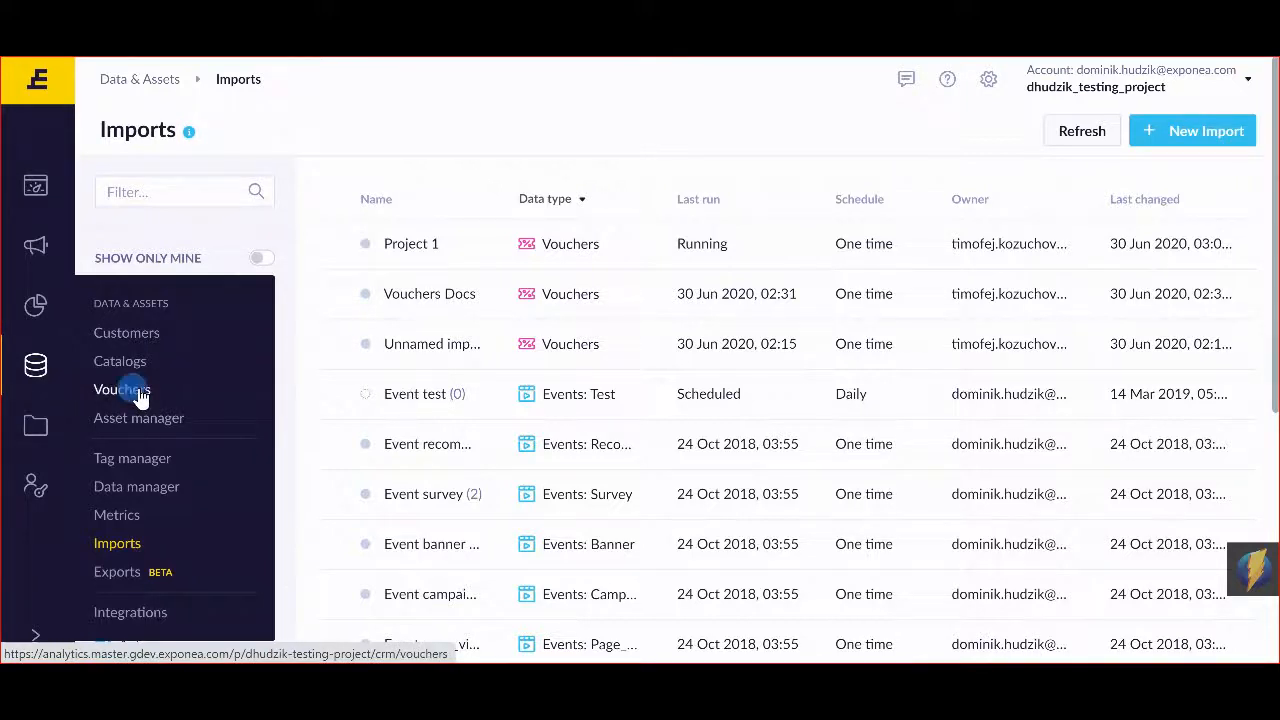
Step: Check the empty 'project' collection, then open Docs to view codes ABC123–ABC132
{"action": "left_click", "coordinate": [121, 389]}
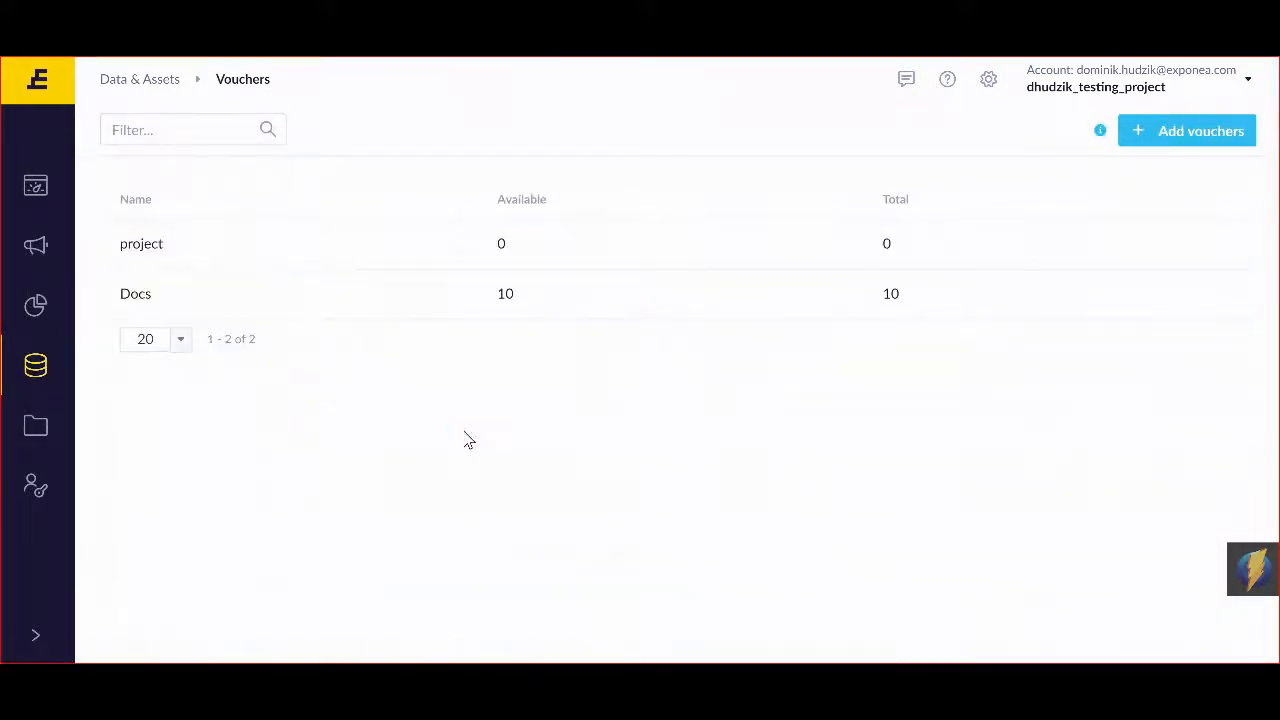
{"action": "left_click", "coordinate": [141, 243]}
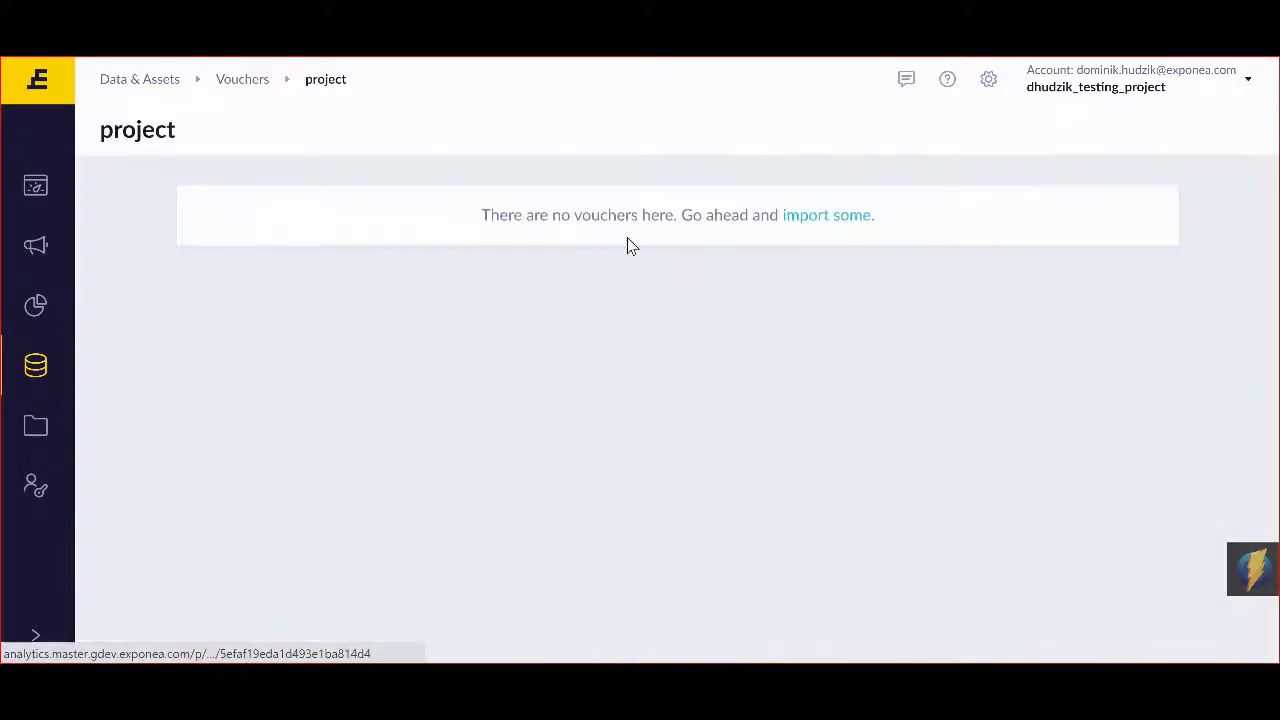
{"action": "left_click", "coordinate": [242, 79]}
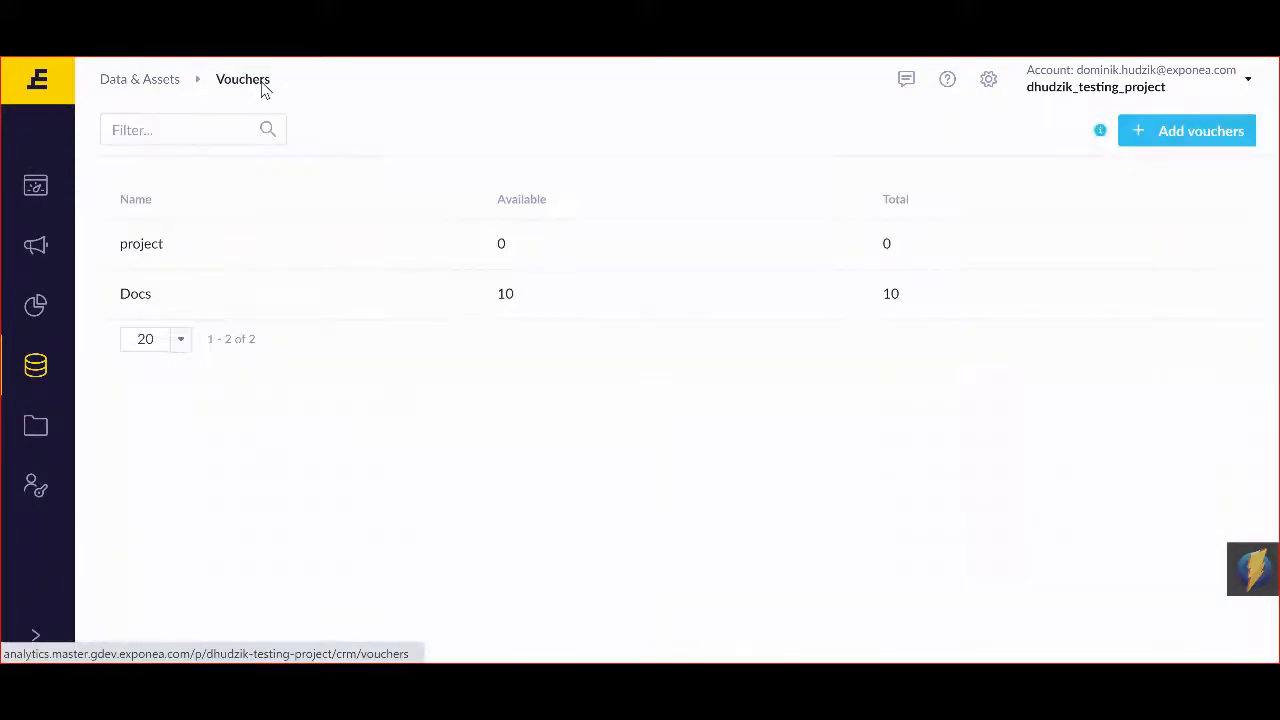
{"action": "mouse_move", "coordinate": [438, 293]}
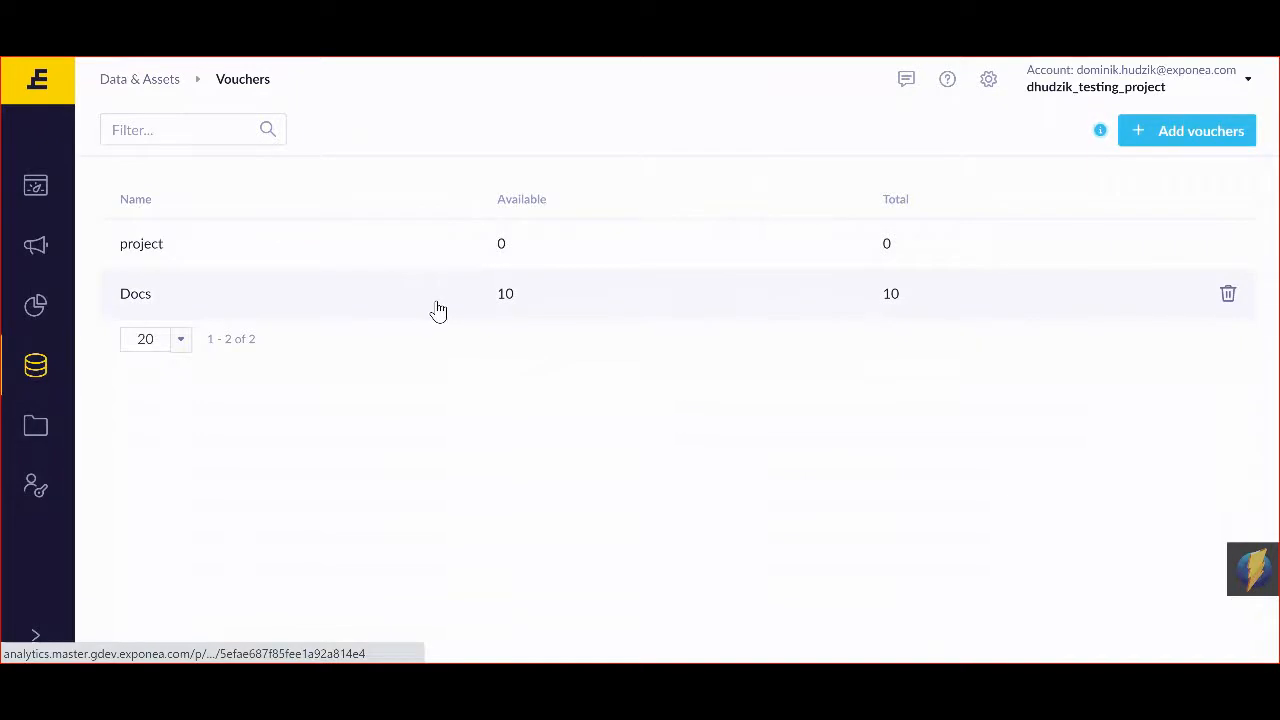
{"action": "mouse_move", "coordinate": [311, 294]}
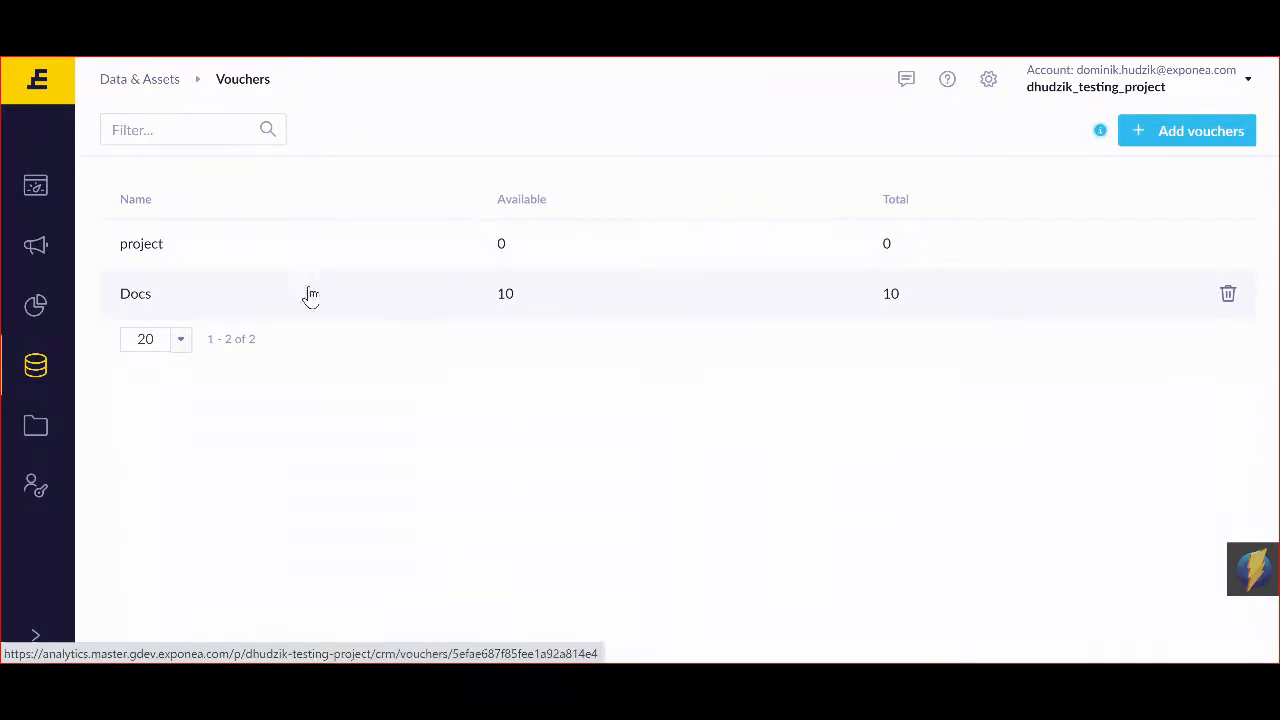
{"action": "left_click", "coordinate": [135, 293]}
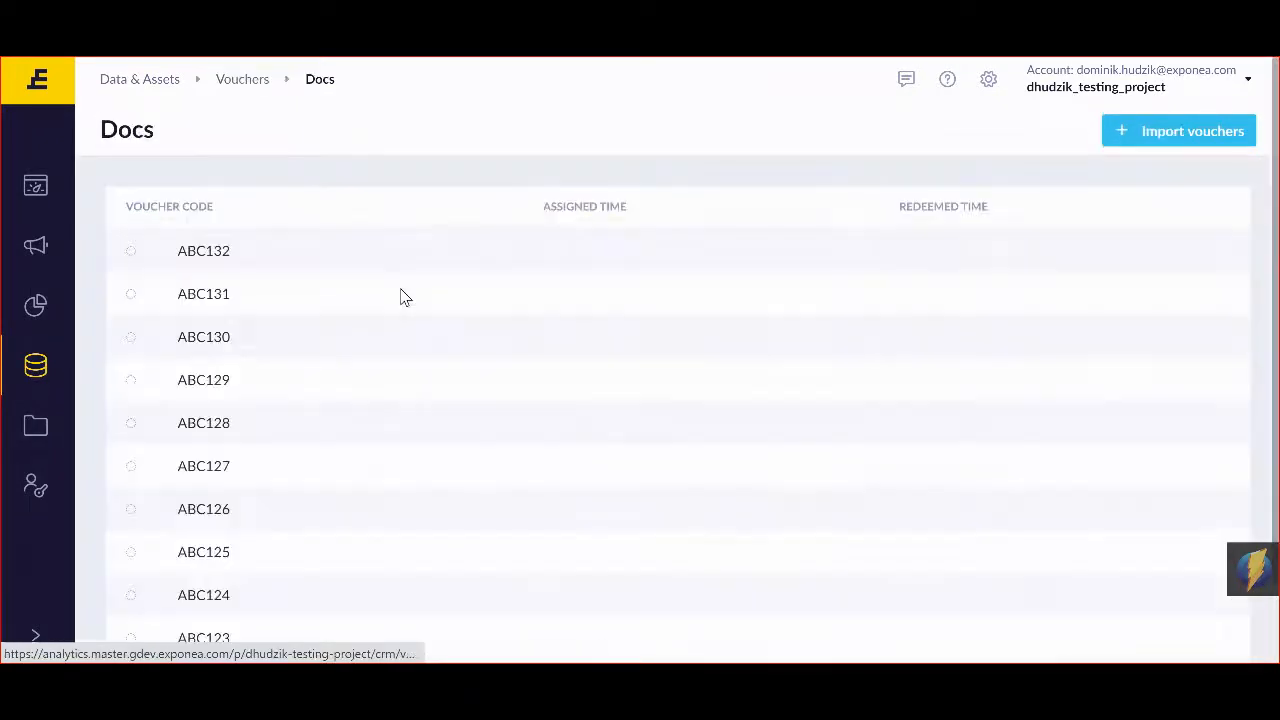
{"action": "mouse_move", "coordinate": [510, 263]}
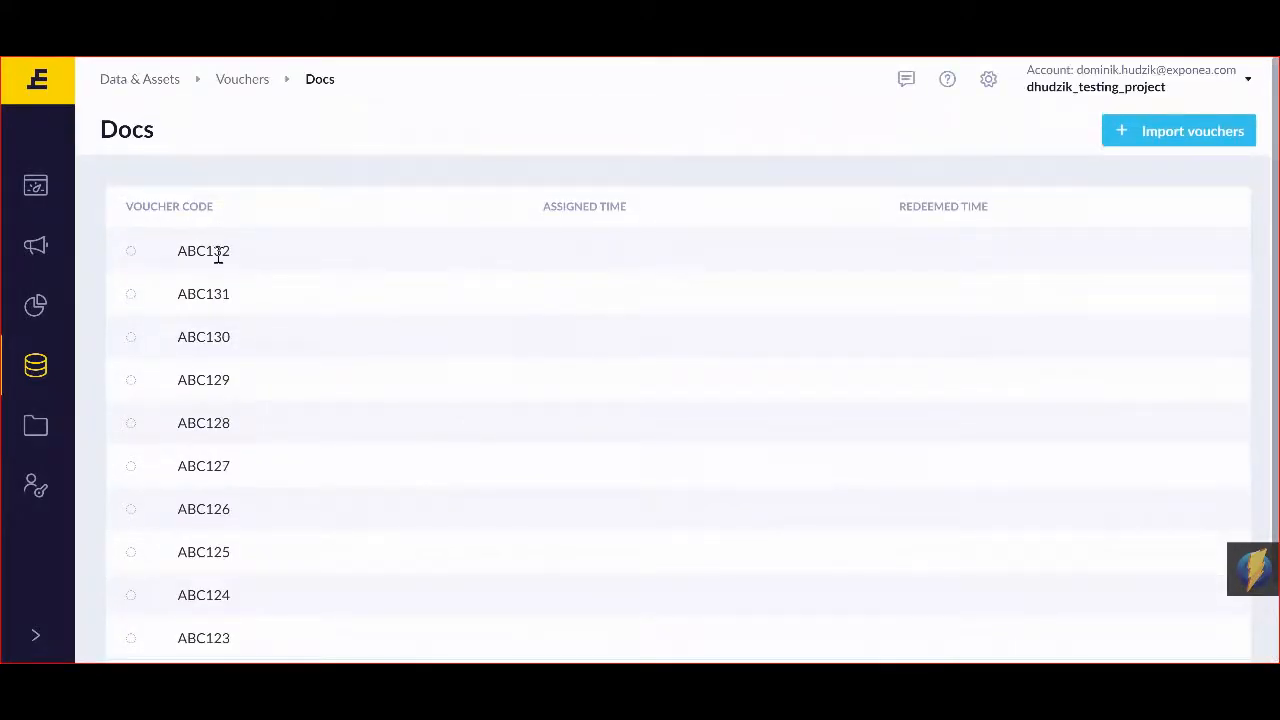
{"action": "left_click", "coordinate": [36, 248]}
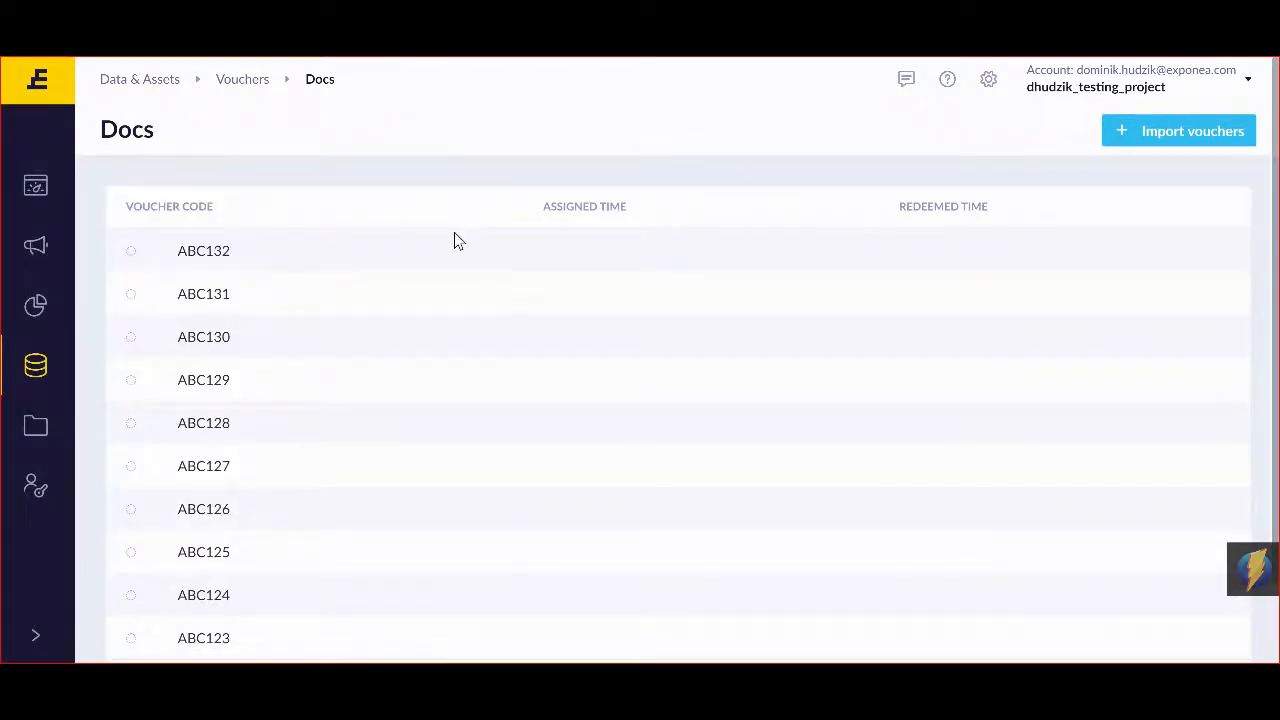
{"action": "mouse_move", "coordinate": [890, 247]}
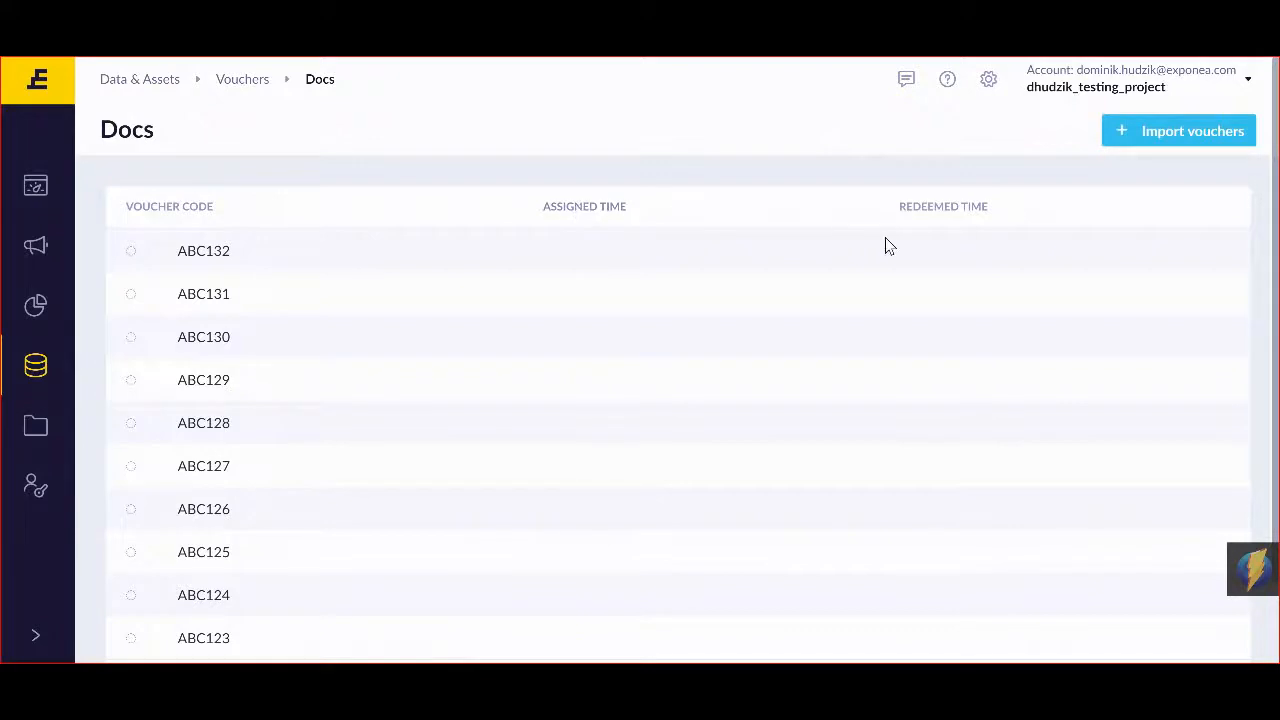
{"action": "mouse_move", "coordinate": [940, 258]}
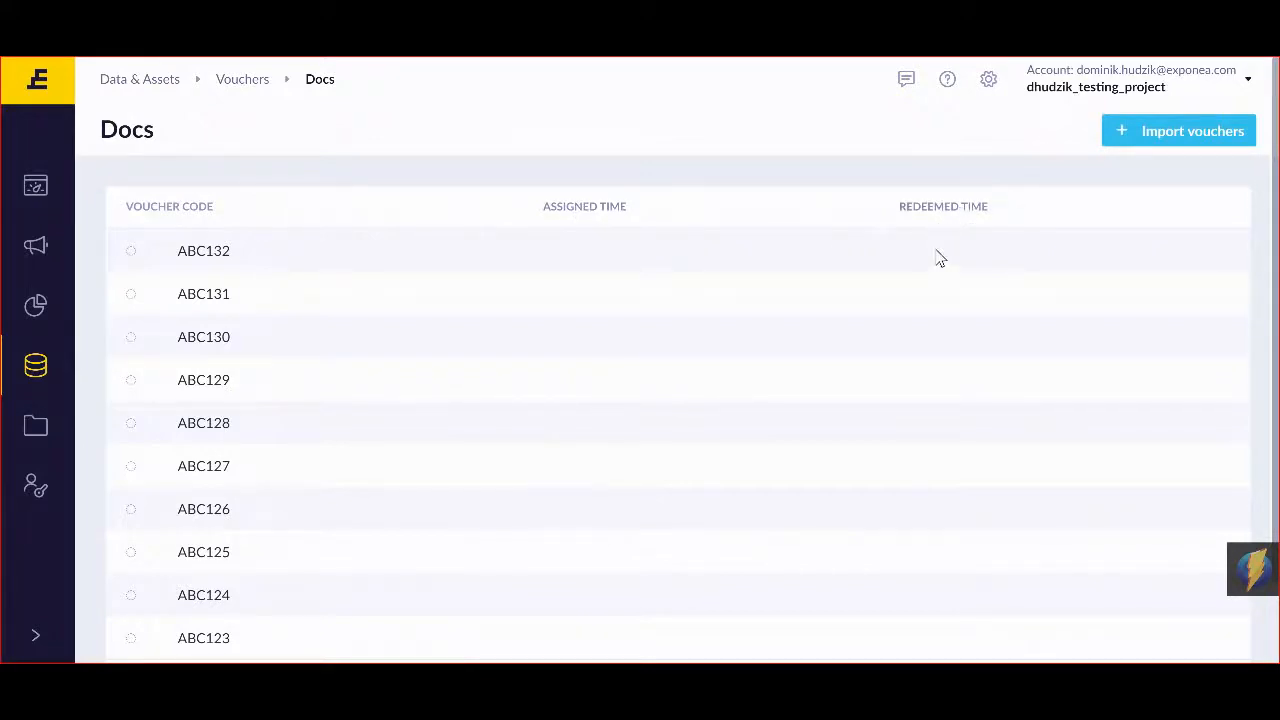
{"action": "mouse_move", "coordinate": [608, 263]}
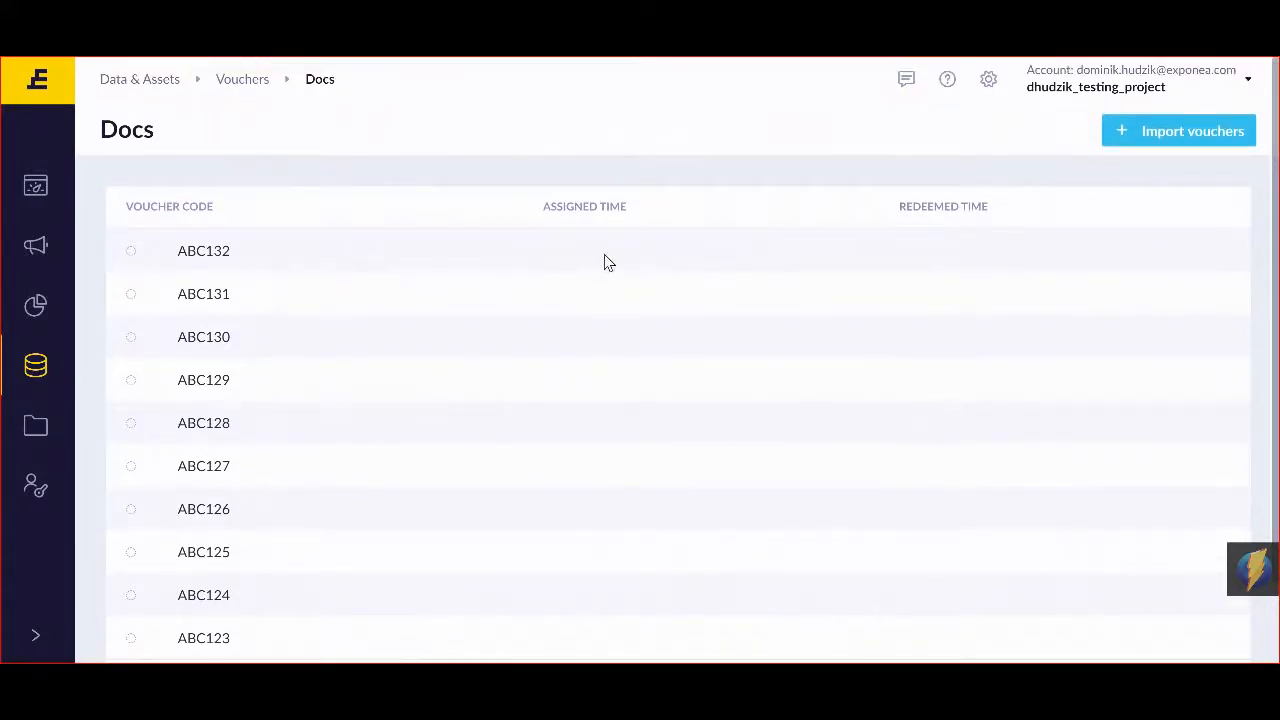
{"action": "mouse_move", "coordinate": [591, 402]}
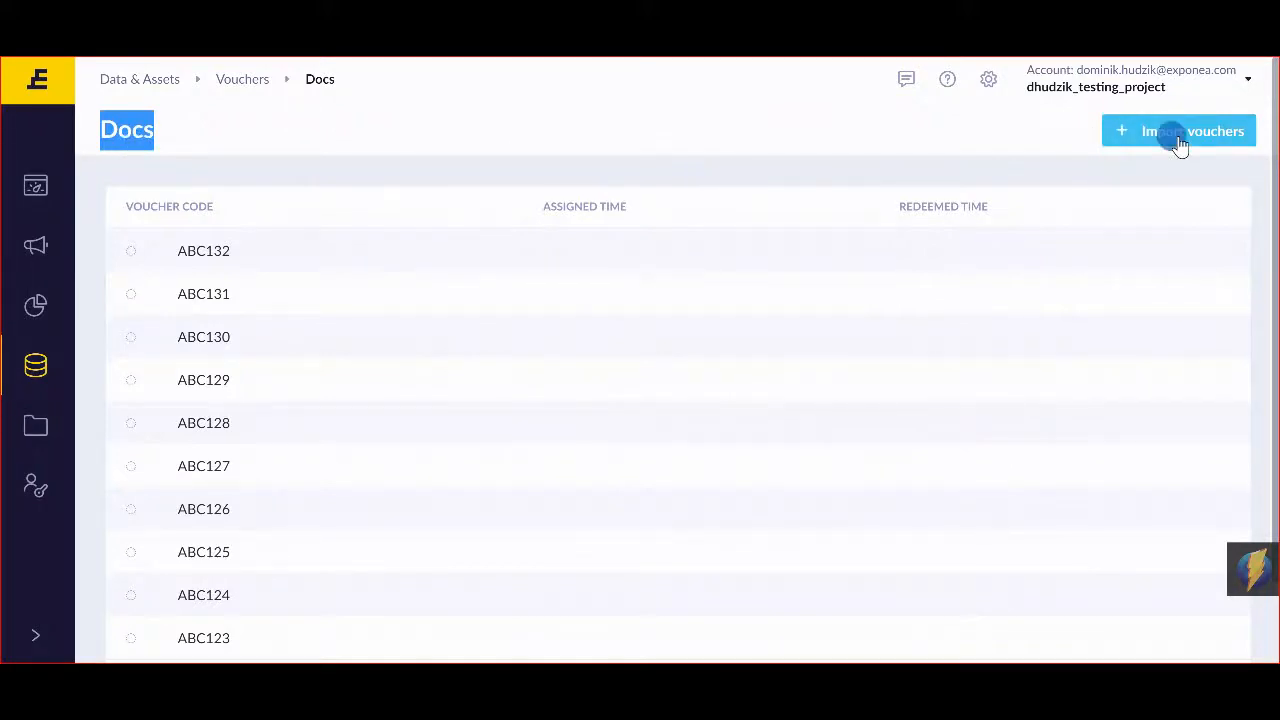
Step: Start a new voucher import into the Docs collection
{"action": "left_click", "coordinate": [1178, 131]}
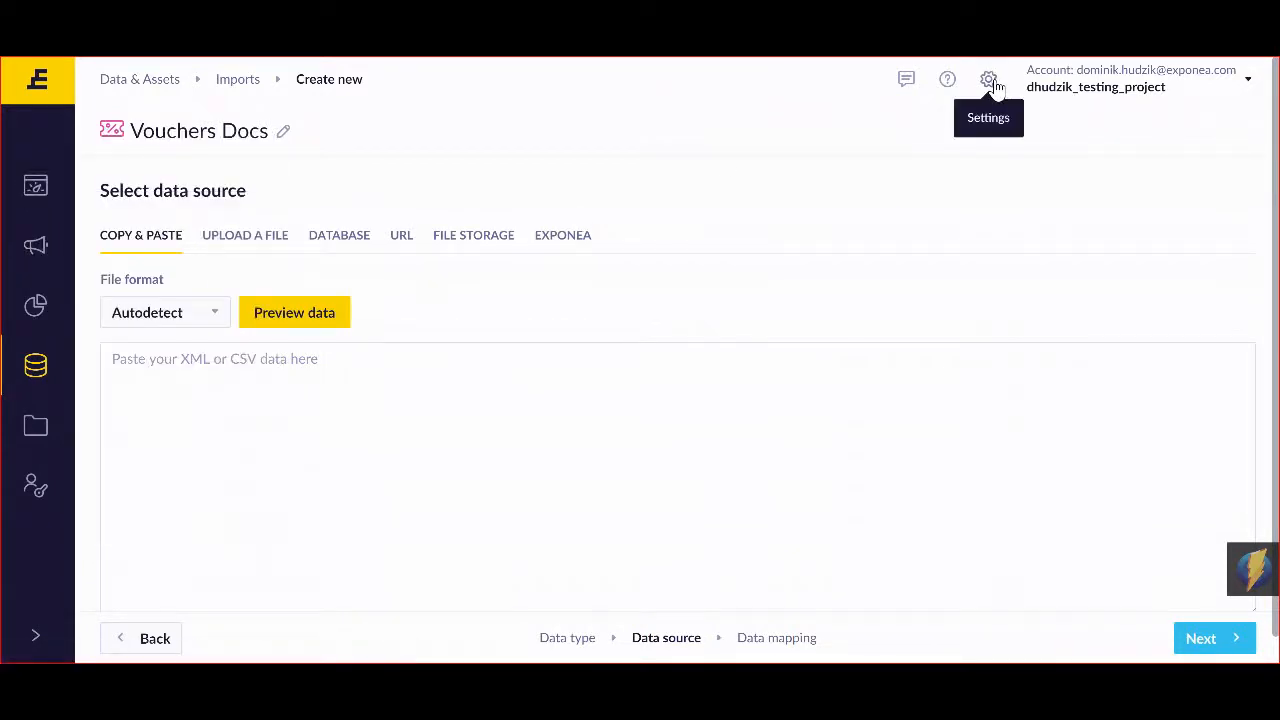
{"action": "mouse_move", "coordinate": [968, 133]}
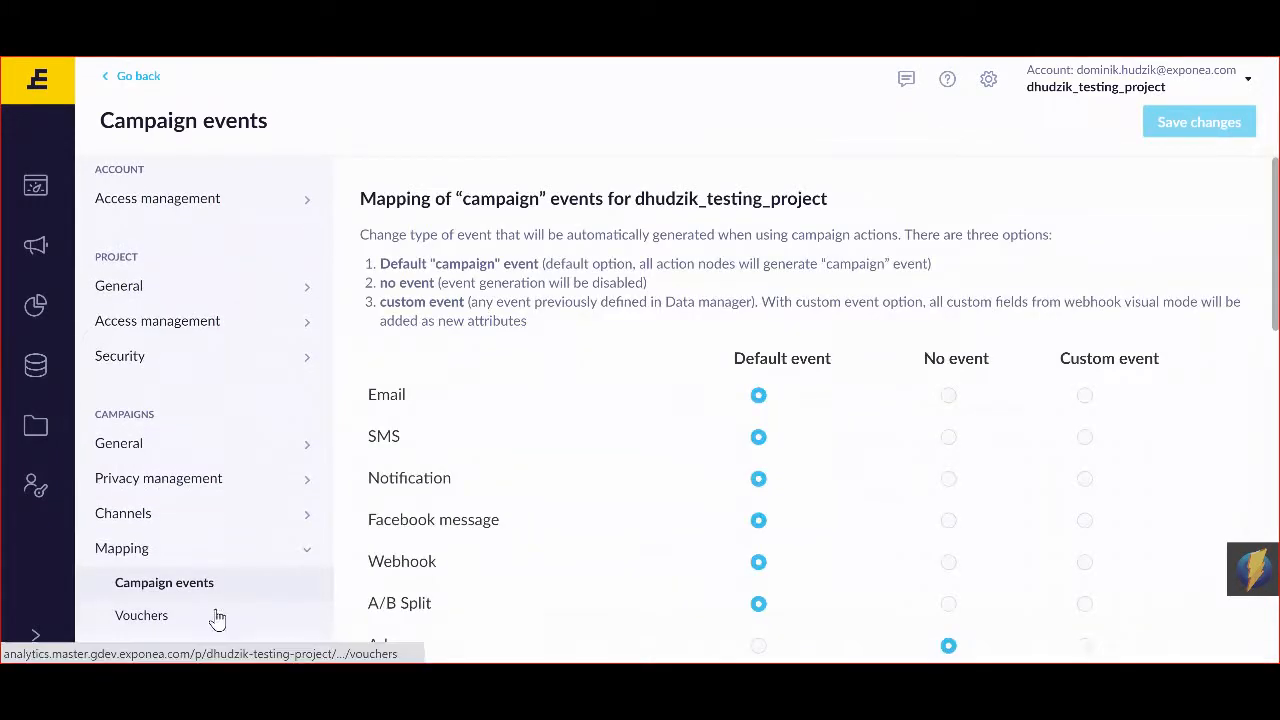
Step: Show Vouchers mapping with redemption tied to first_session's city attribute
{"action": "left_click", "coordinate": [141, 615]}
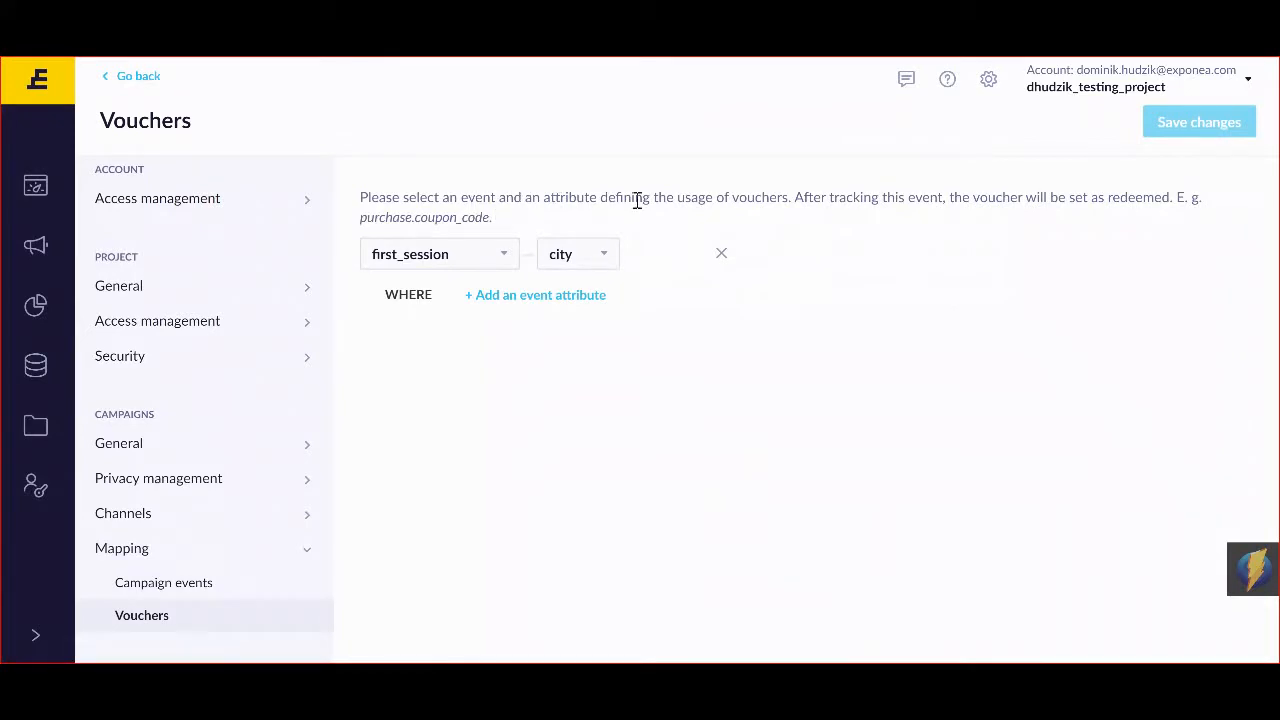
{"action": "mouse_move", "coordinate": [775, 192]}
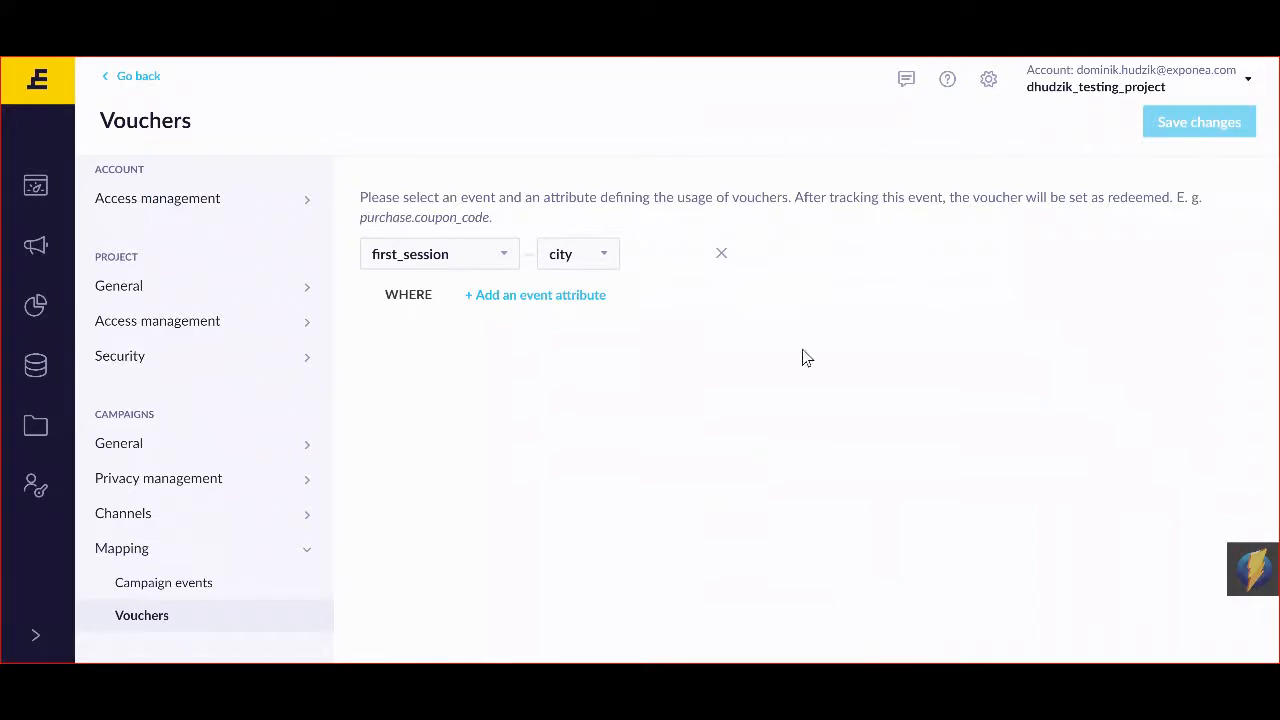
{"action": "mouse_move", "coordinate": [465, 196]}
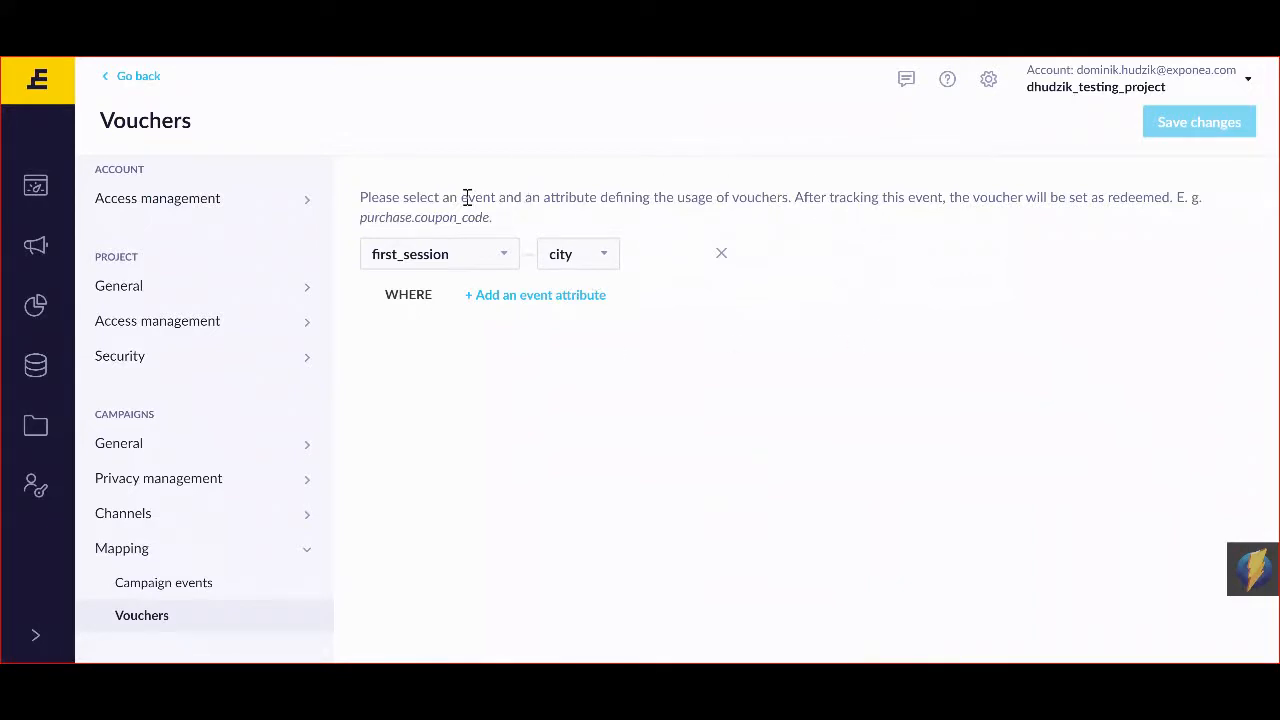
{"action": "mouse_move", "coordinate": [740, 198]}
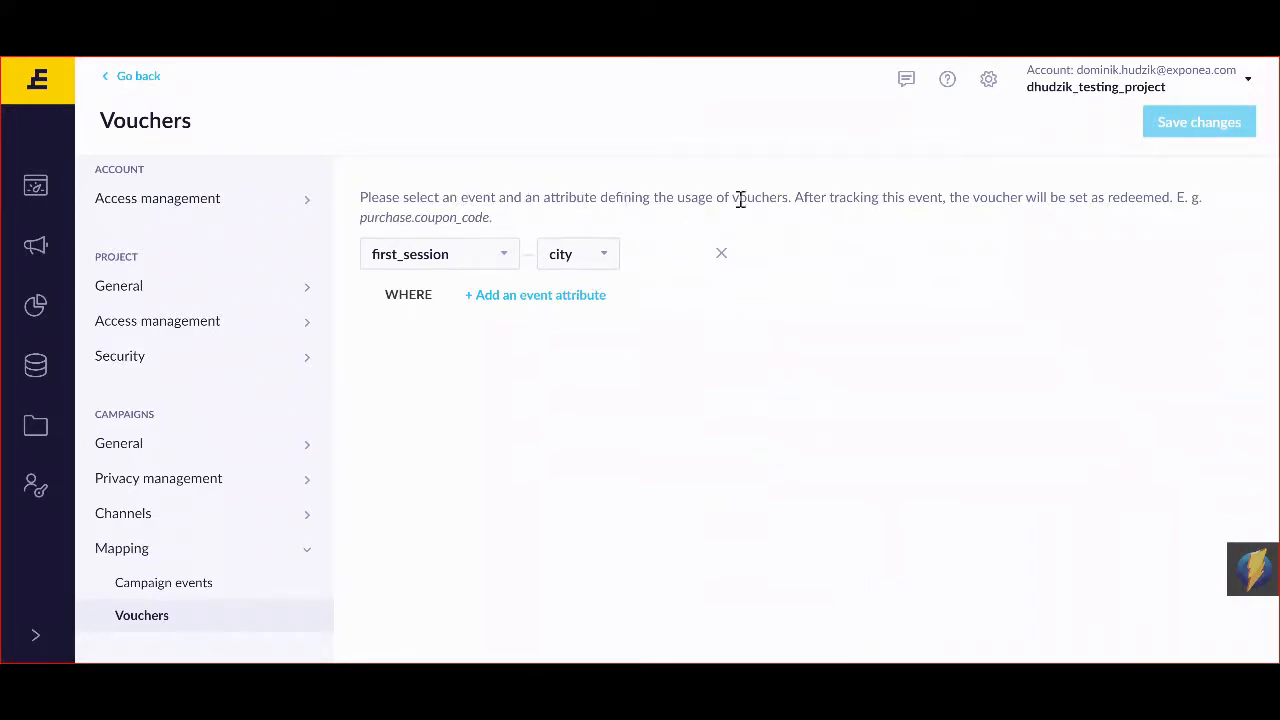
{"action": "mouse_move", "coordinate": [270, 87]}
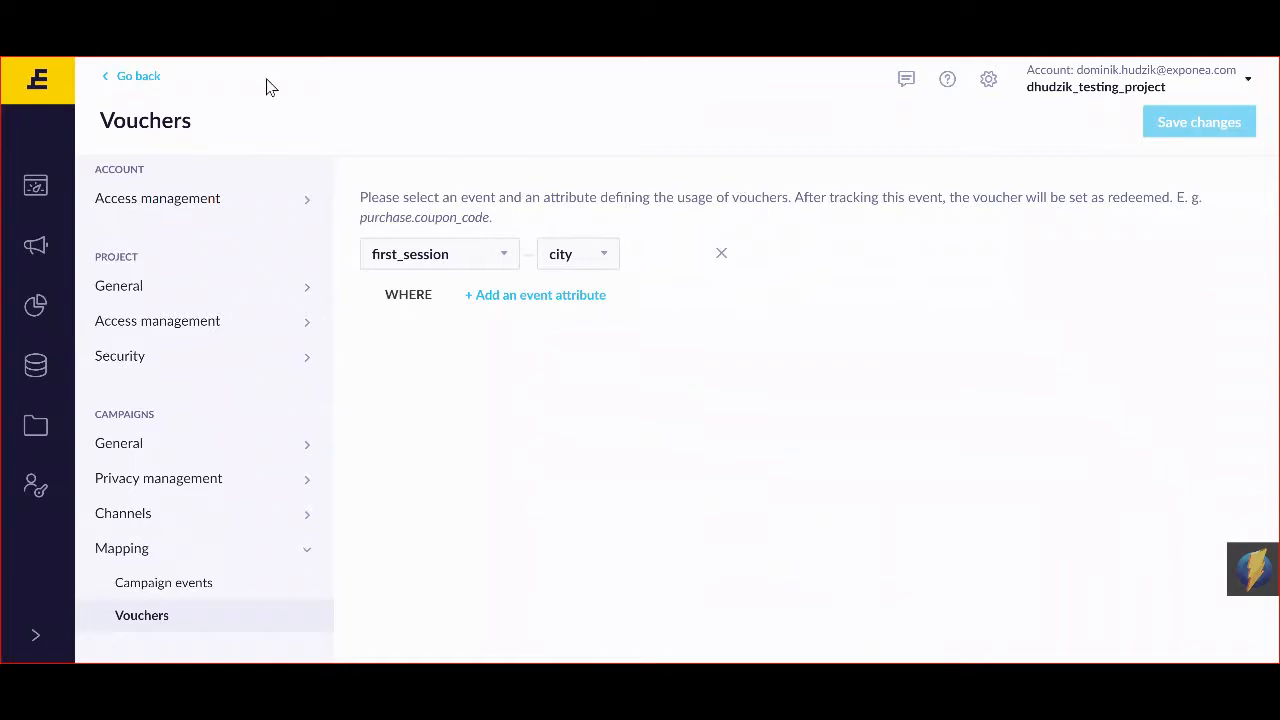